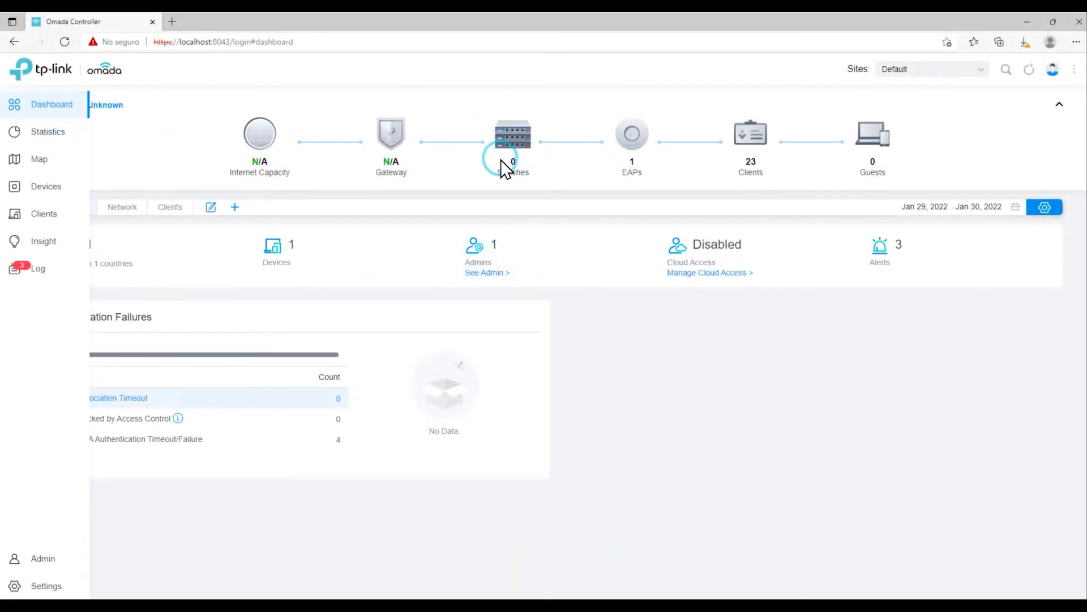
# Open TP-Link's JetStream managed switch listing and scroll through the product cards
pyautogui.click(631, 133)
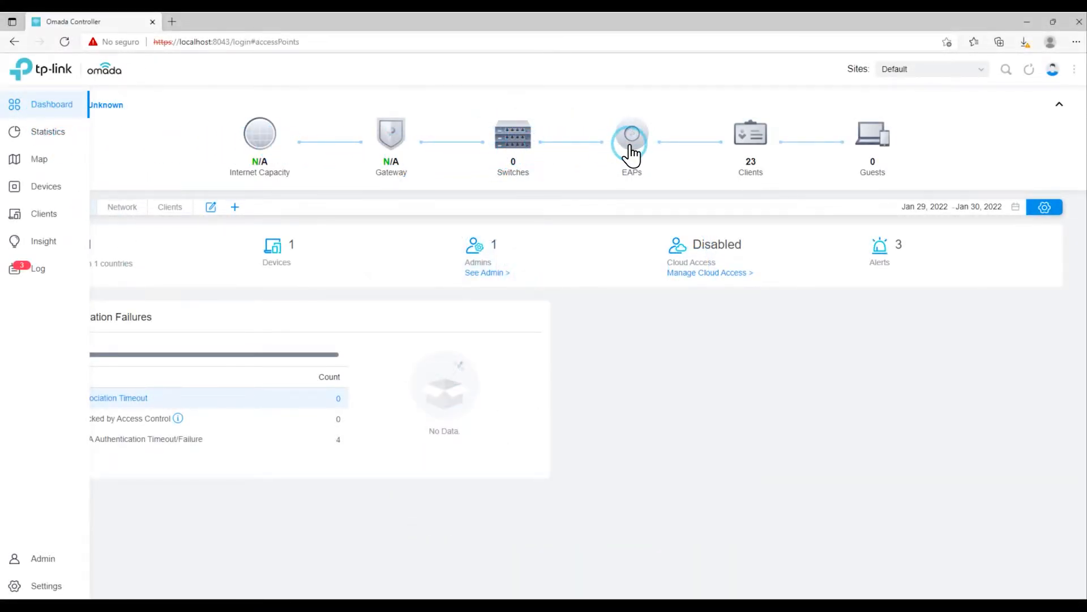
pyautogui.click(631, 134)
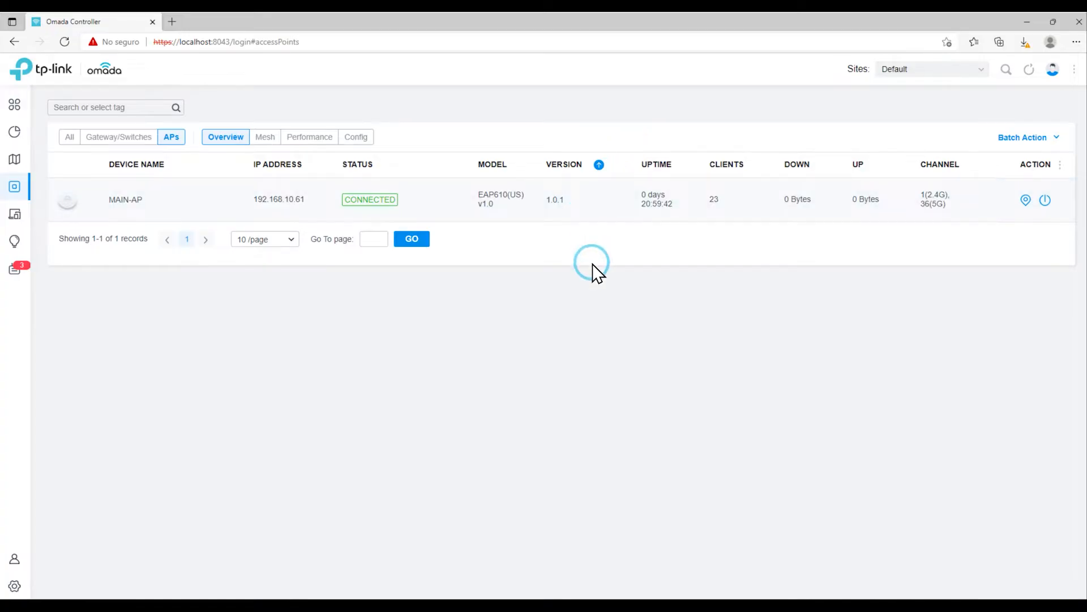
pyautogui.click(14, 104)
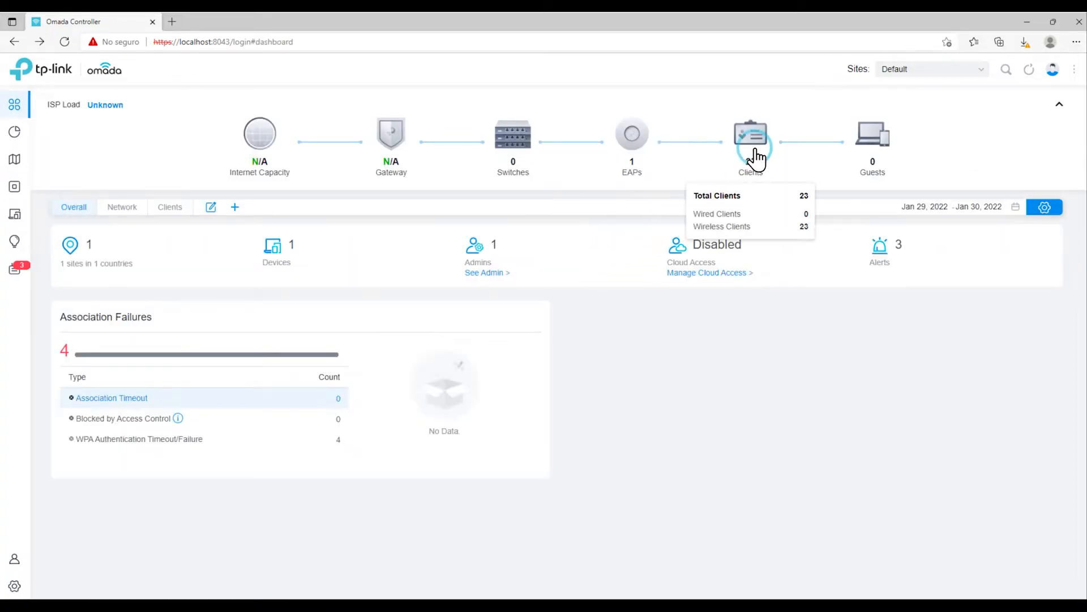
pyautogui.moveTo(632, 135)
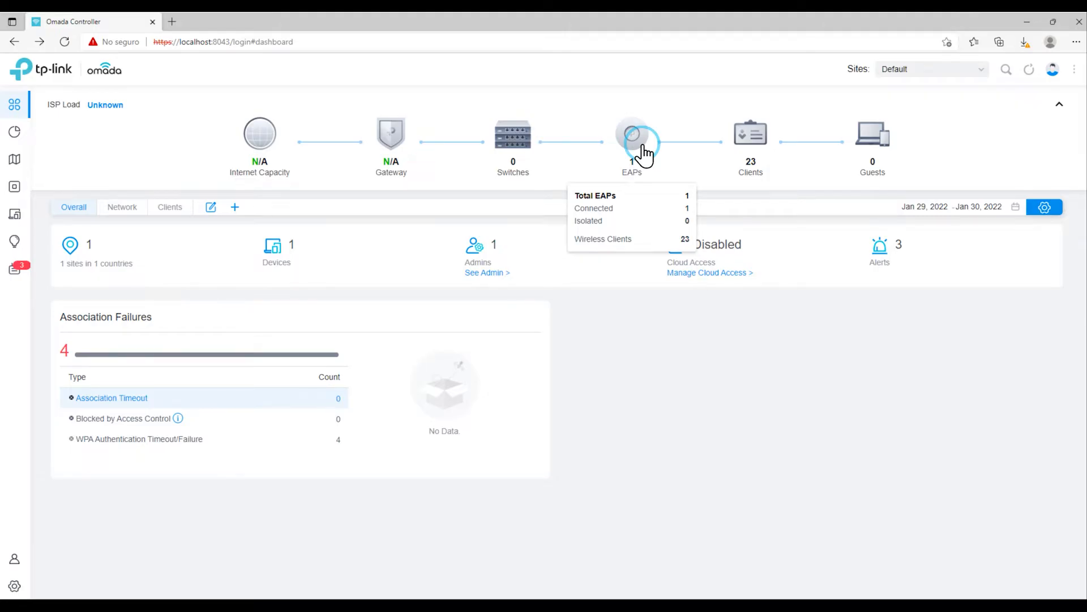
pyautogui.moveTo(680, 306)
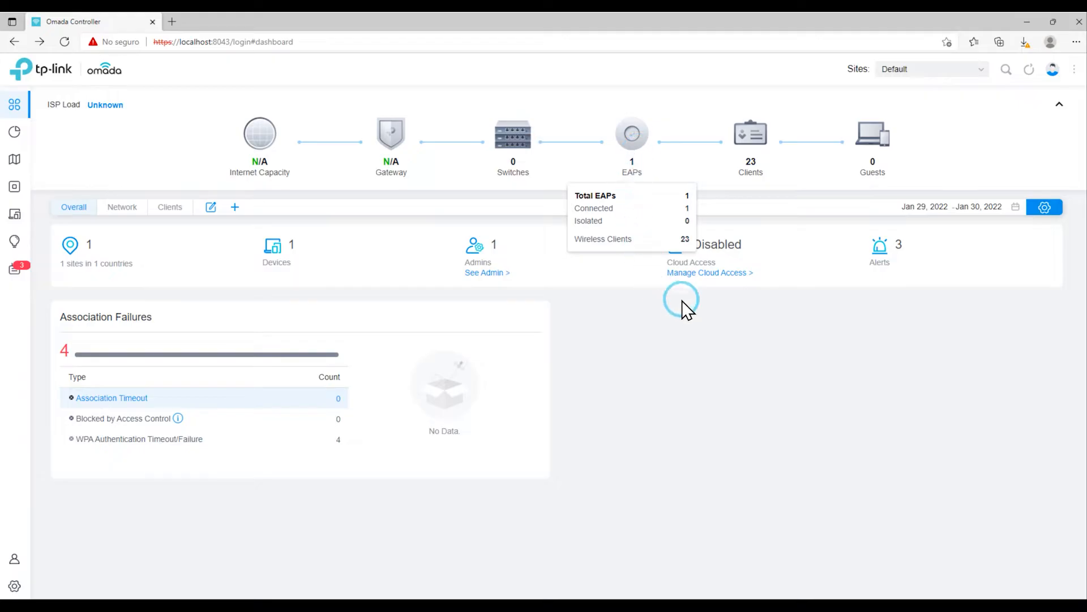
pyautogui.moveTo(721, 281)
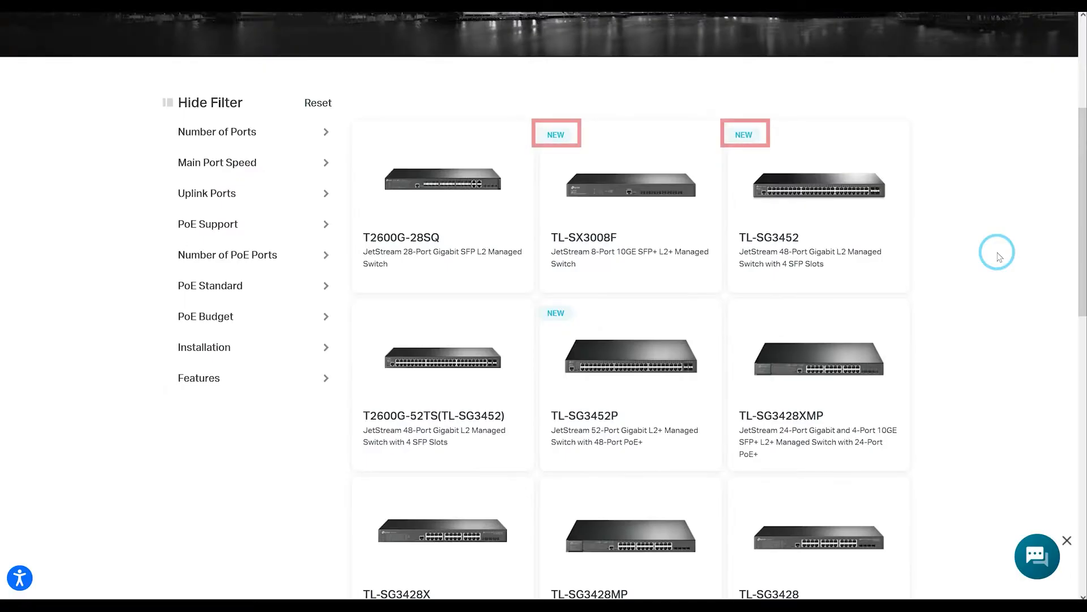
pyautogui.scroll(-3)
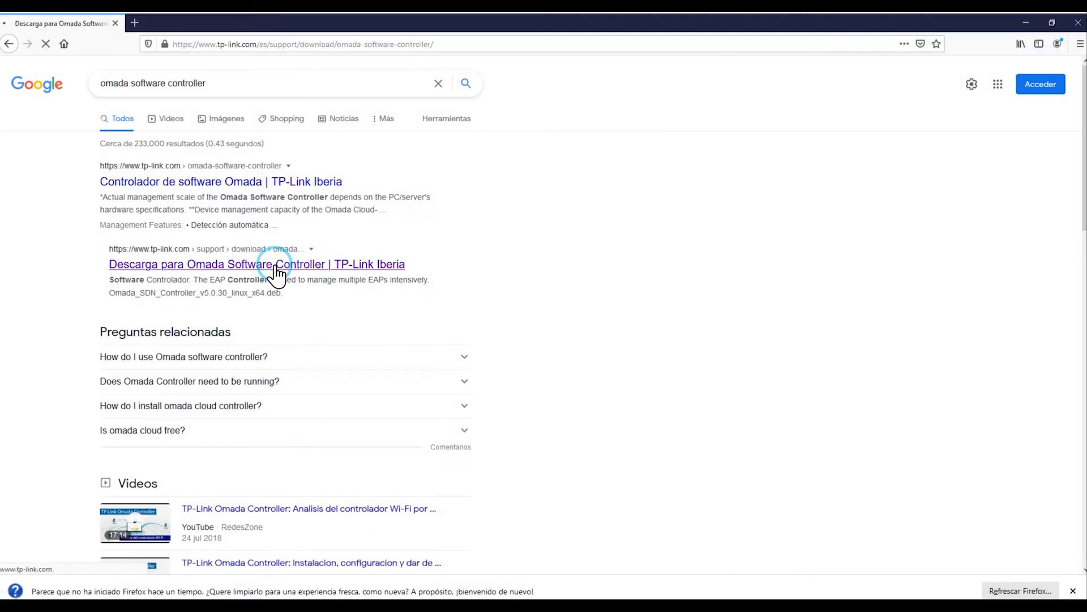
# Open the 'Descarga para Omada Software Controller | TP-Link Iberia' search result
pyautogui.click(256, 264)
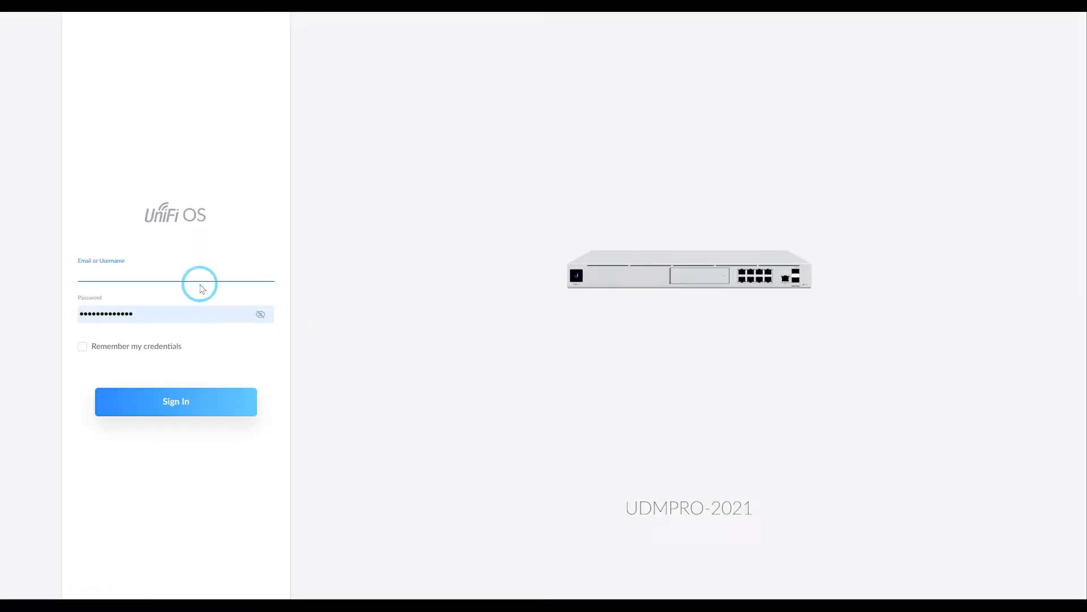
# Sign in to the UDMPRO-2021 UniFi OS console and load the Network app
pyautogui.click(176, 401)
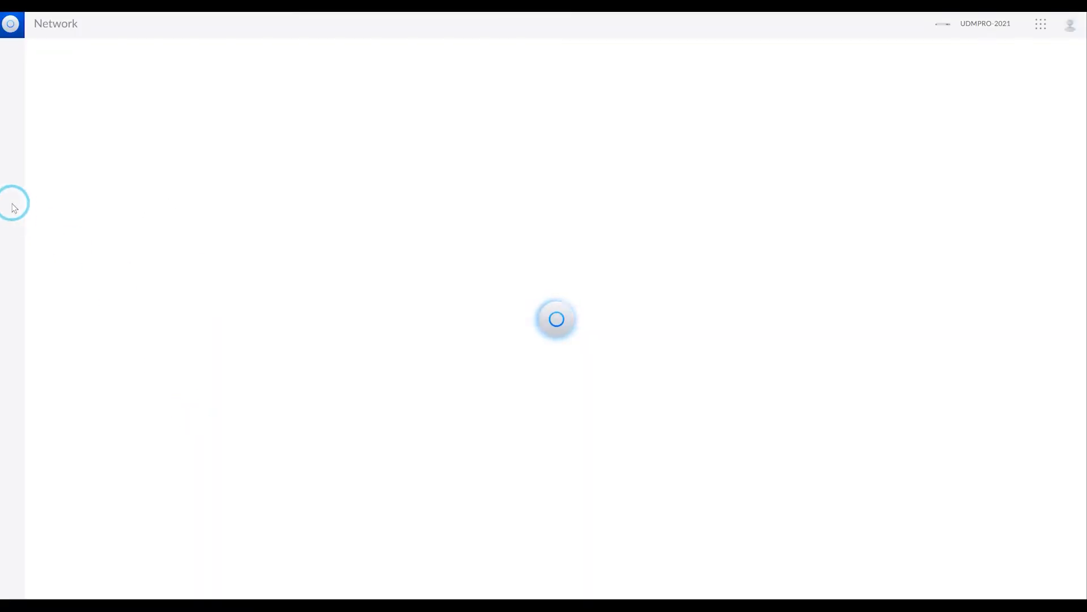
pyautogui.click(12, 207)
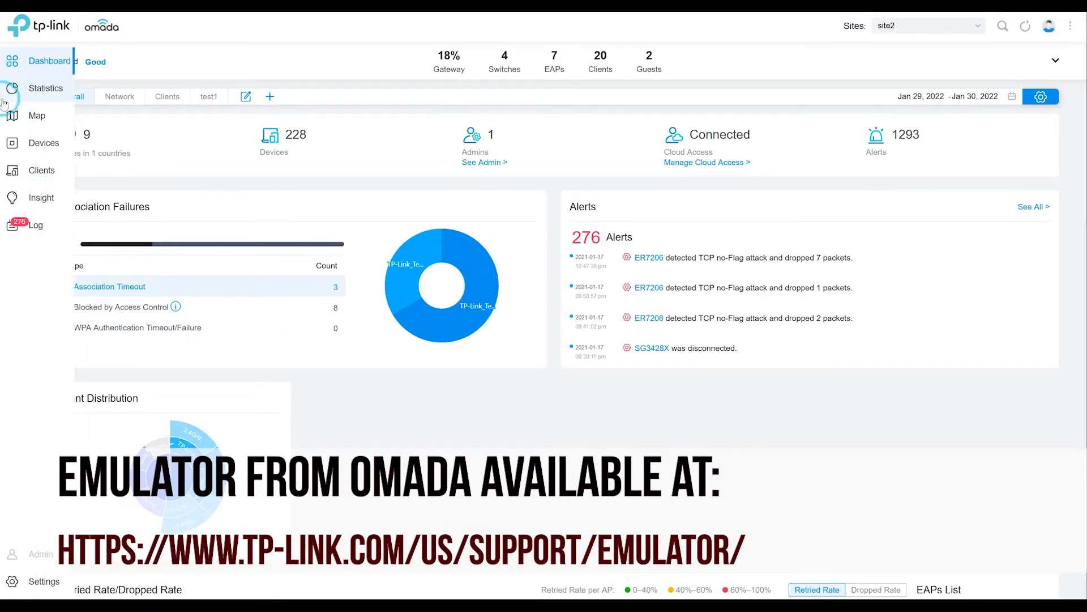
# View site2's statistics and its network topology map
pyautogui.click(46, 88)
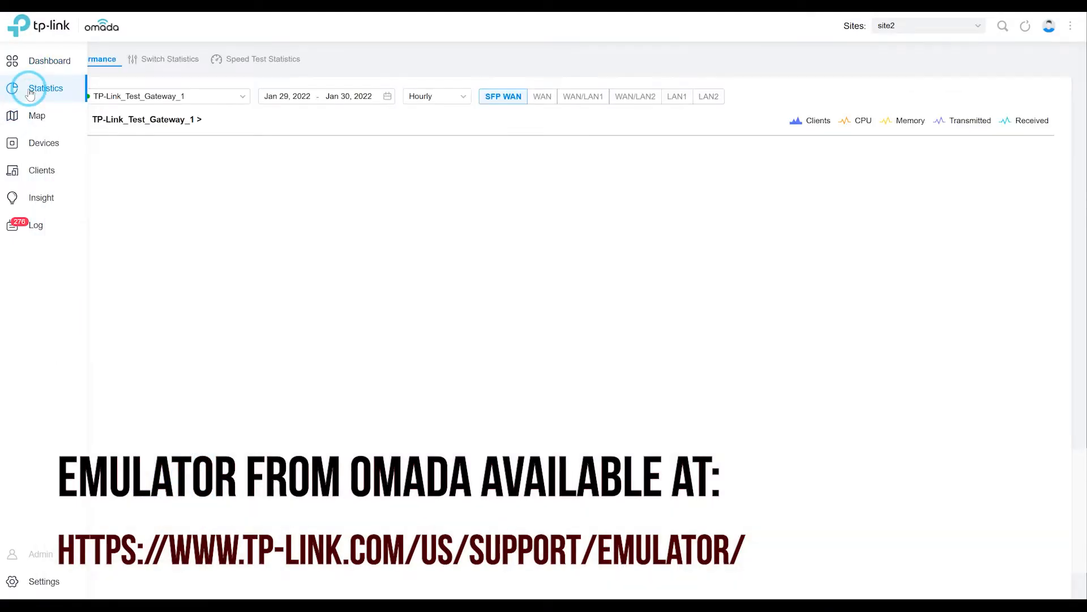
pyautogui.click(27, 88)
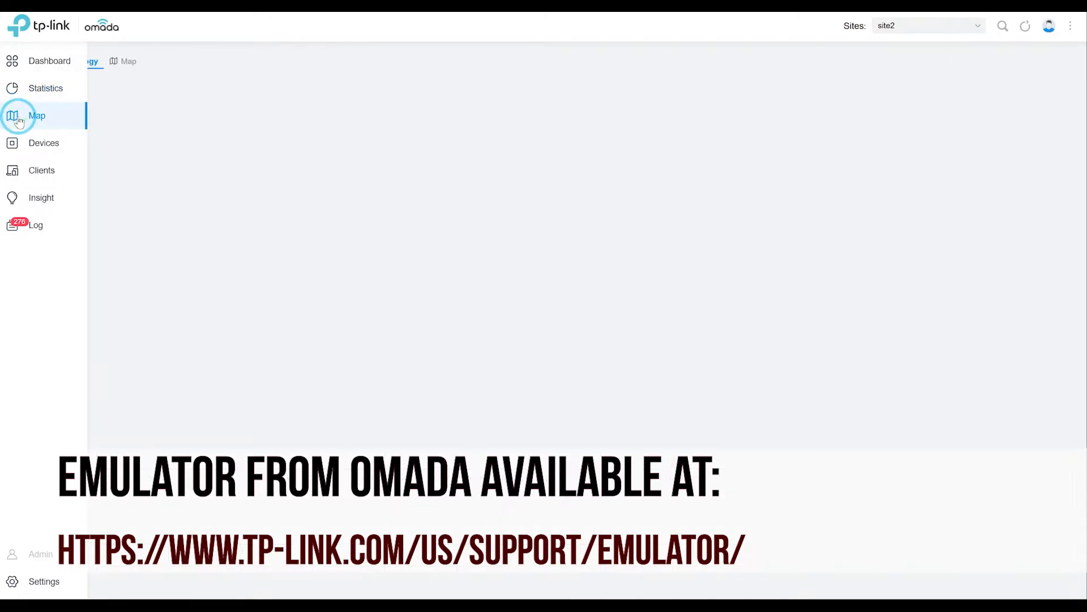
pyautogui.click(37, 115)
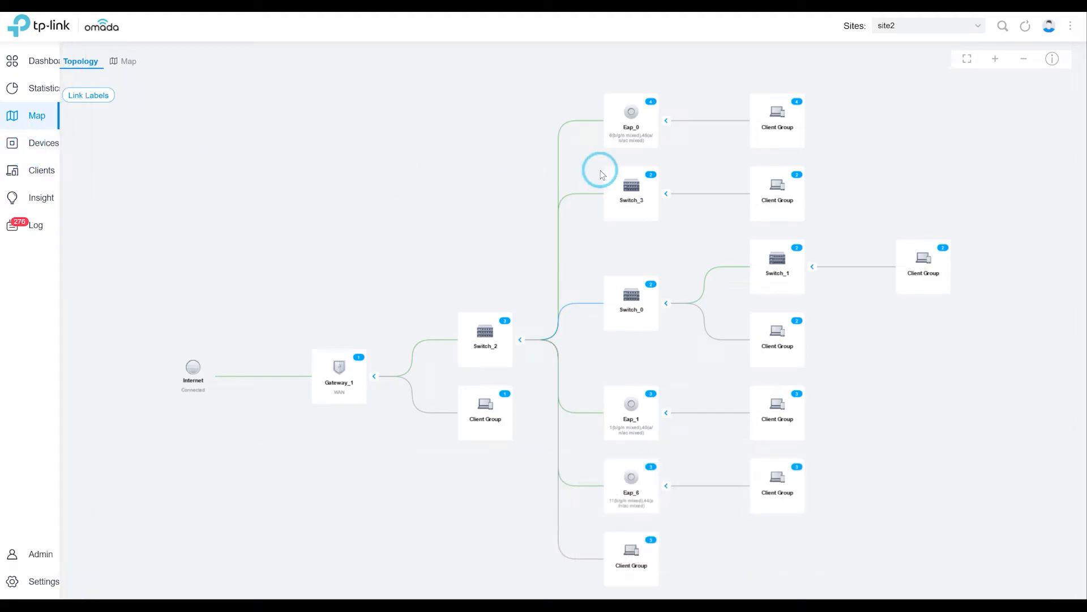
# Show the Eap_9 access point's details and its connected clients
pyautogui.click(631, 115)
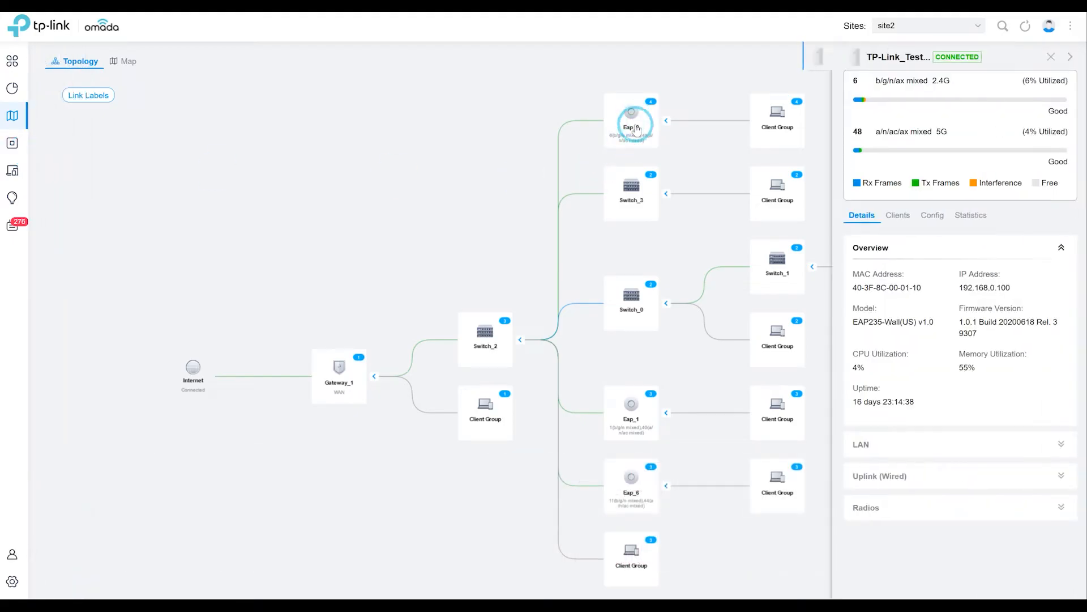
pyautogui.click(897, 215)
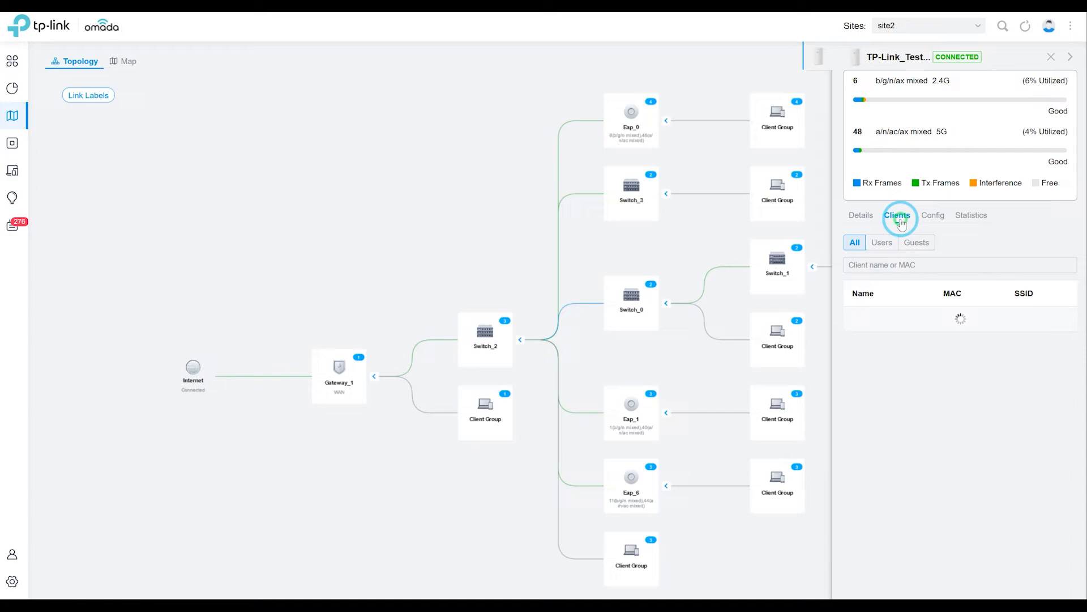
pyautogui.click(897, 215)
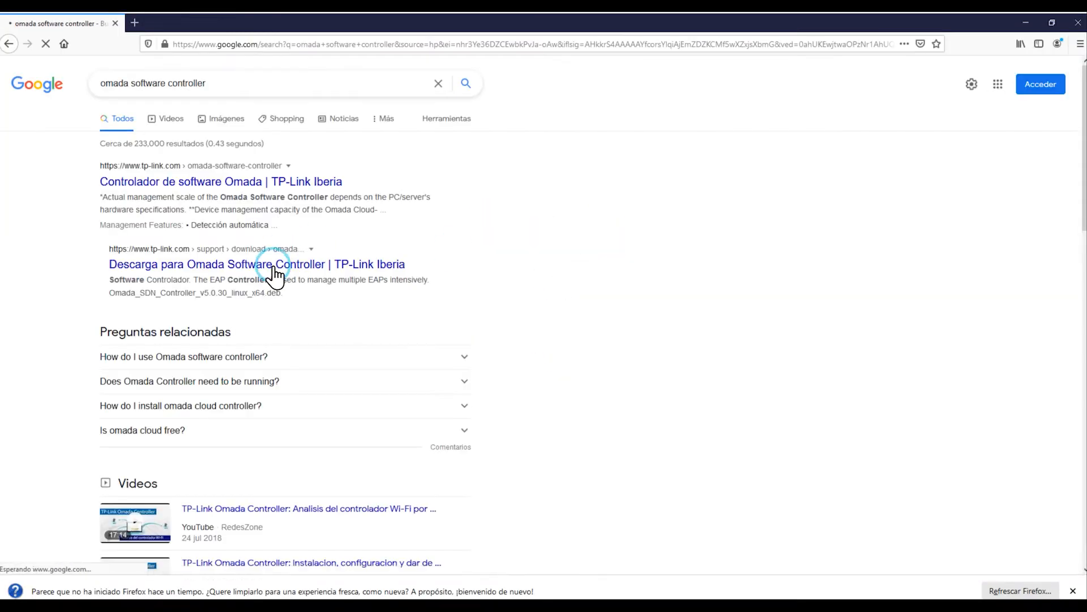
# Download and install Omada Controller, accepting the Java 8 download, then finish the installer
pyautogui.click(257, 264)
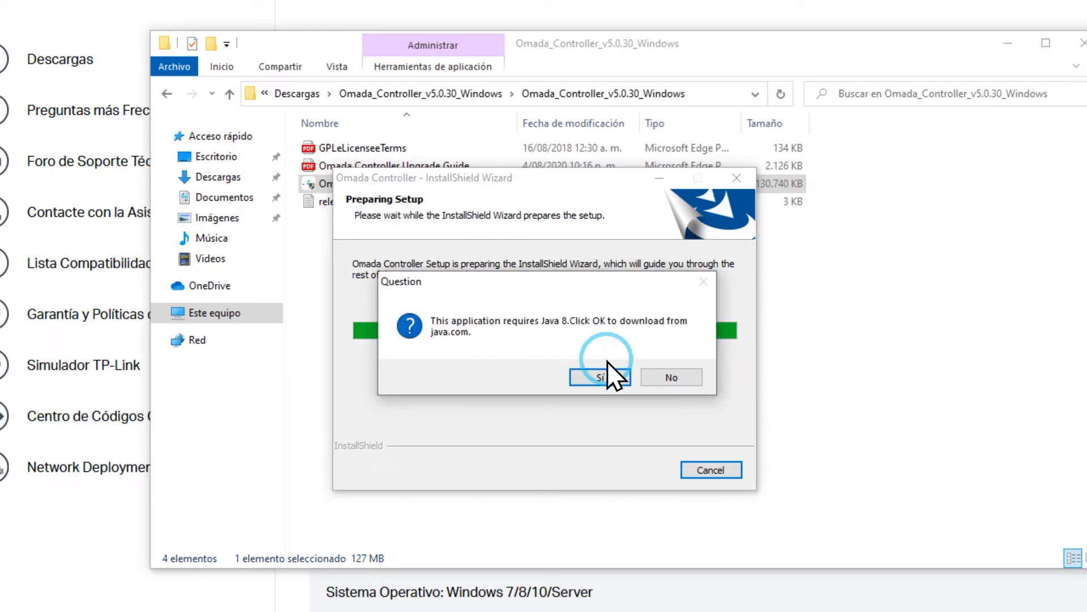
pyautogui.click(600, 376)
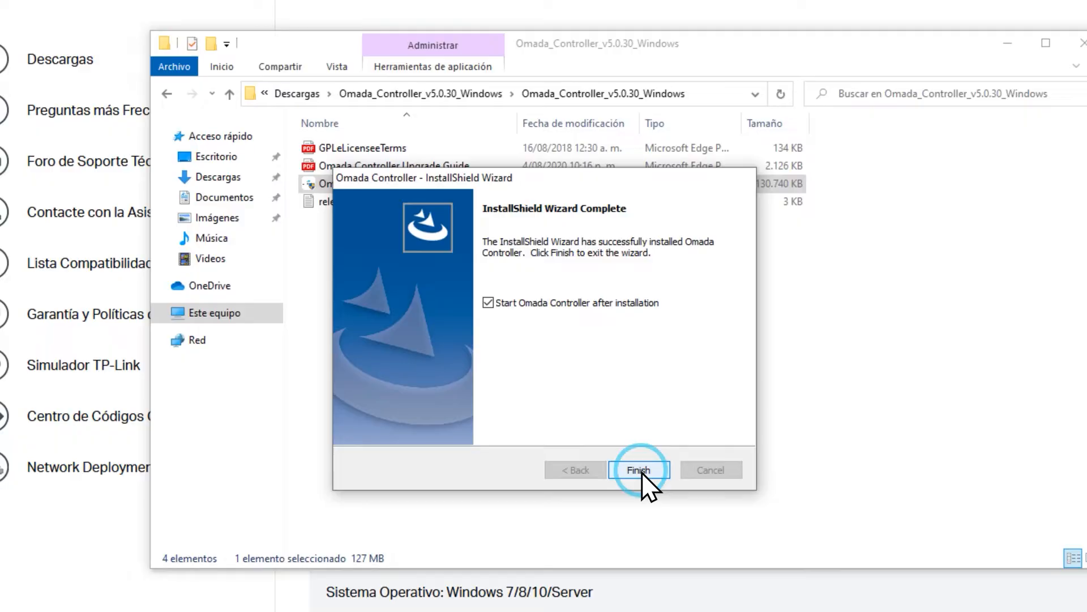
pyautogui.click(637, 469)
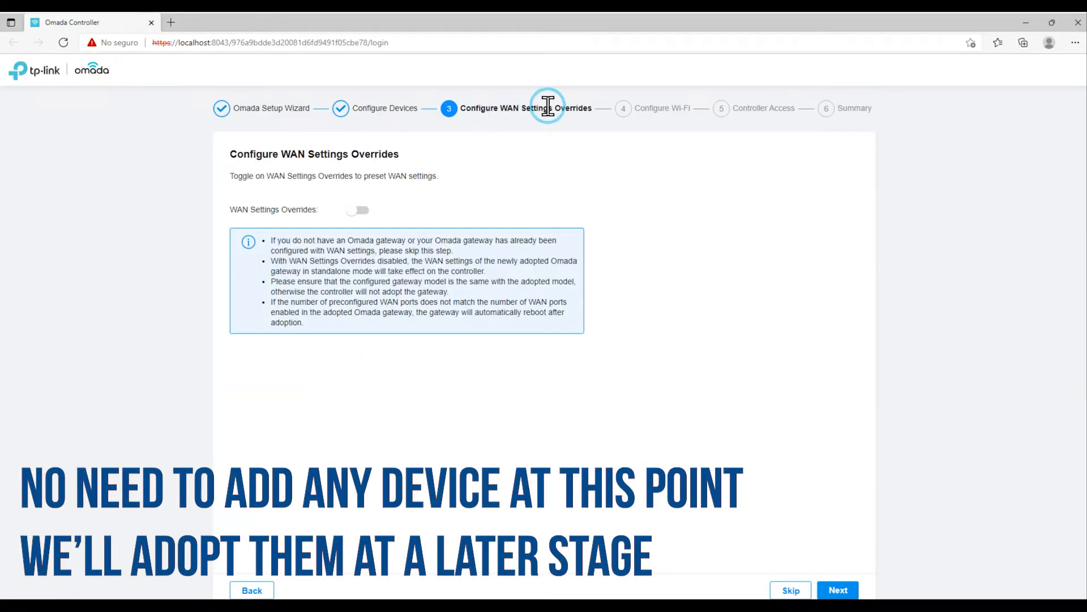
# Set the OMADAWIFI4 SSID with a visible password and guest Wi-Fi, reaching controller access
pyautogui.click(837, 590)
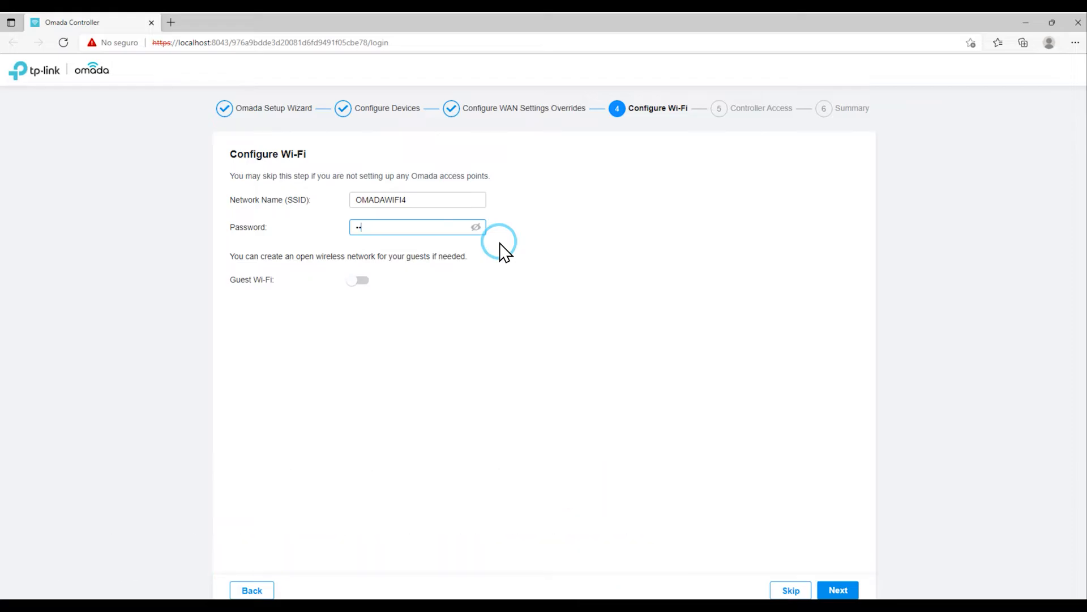
pyautogui.click(357, 279)
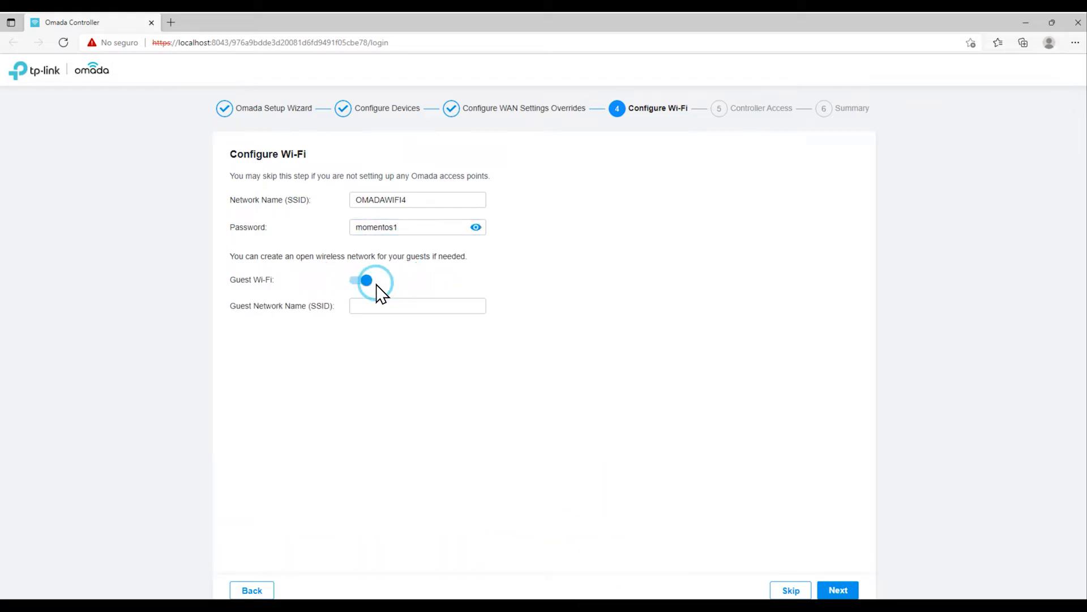
pyautogui.click(837, 589)
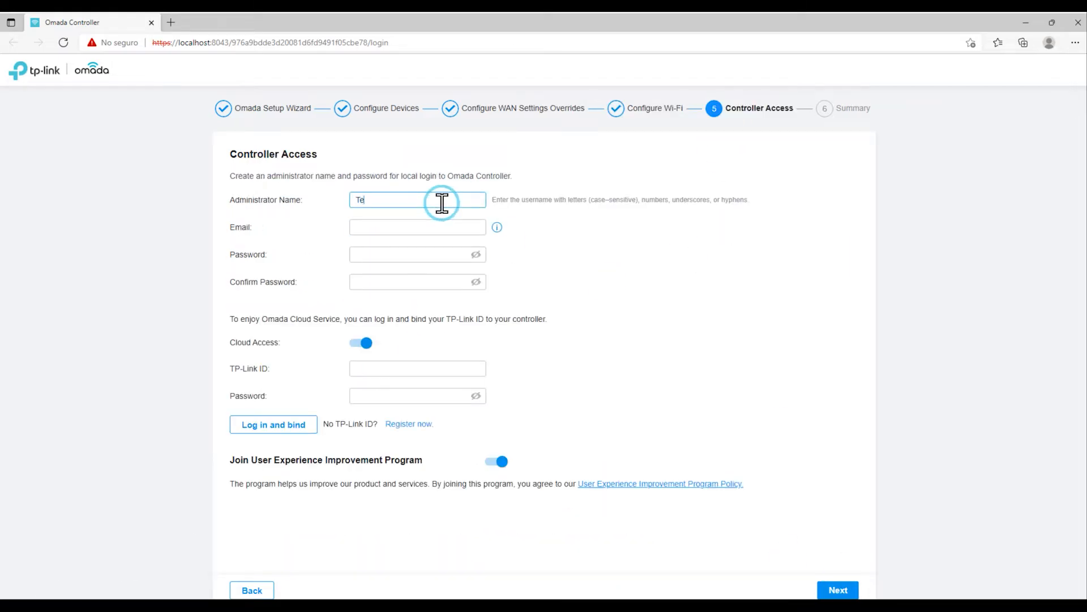
pyautogui.click(837, 590)
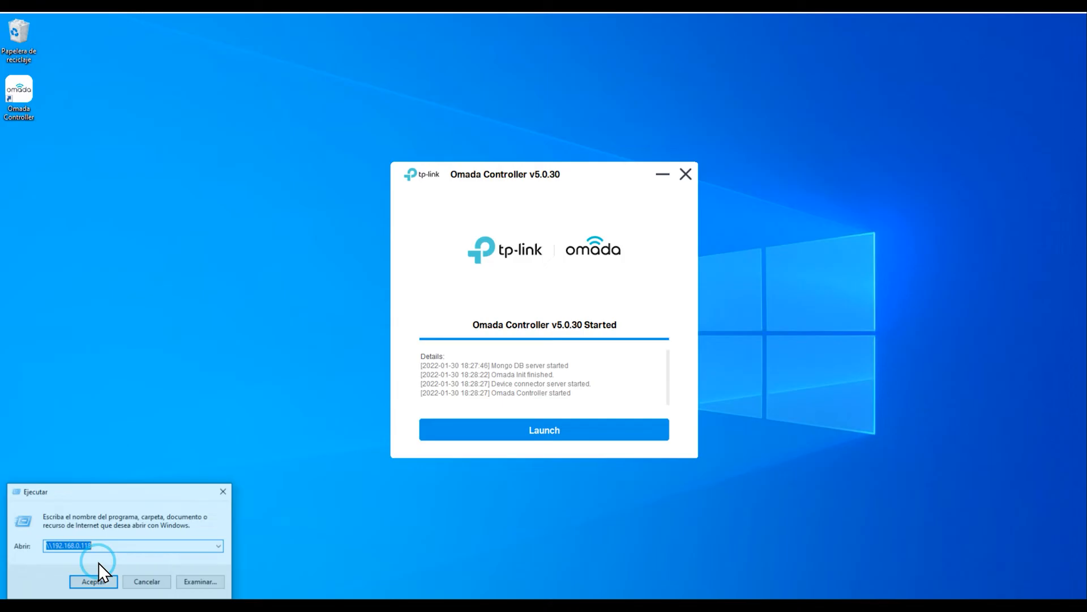
# Open the Startup folder with shell:startup and launch the Omada Controller shortcut
pyautogui.write('SHE')
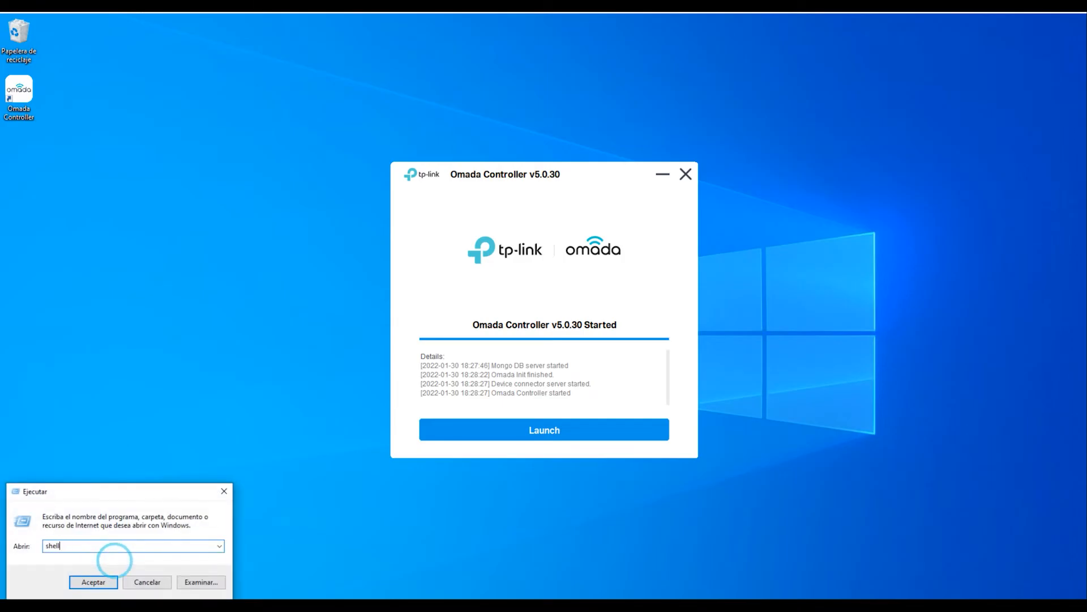
pyautogui.write(':startup')
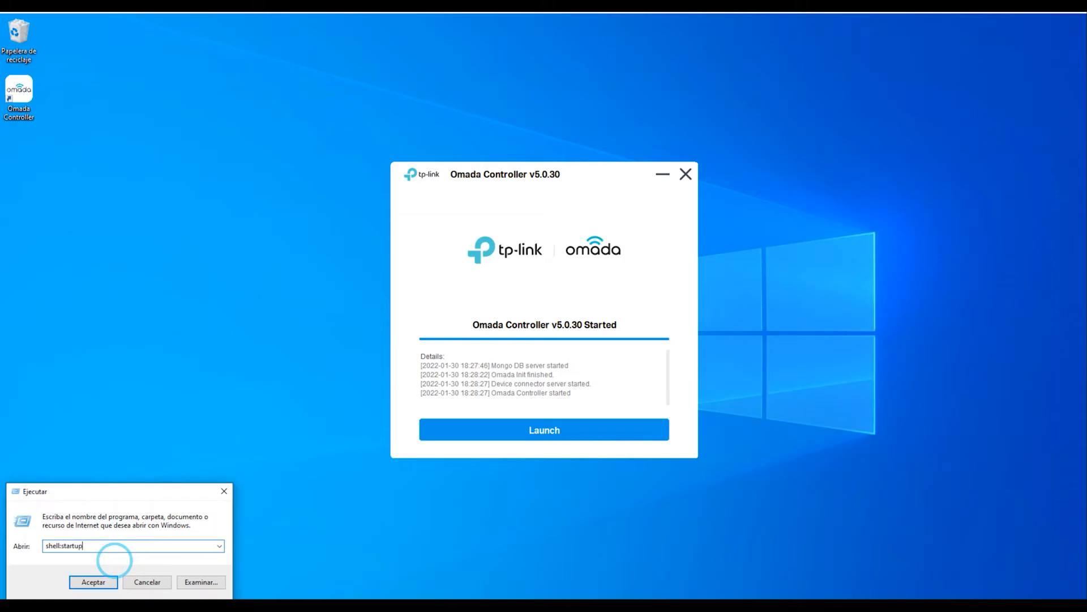
pyautogui.click(93, 582)
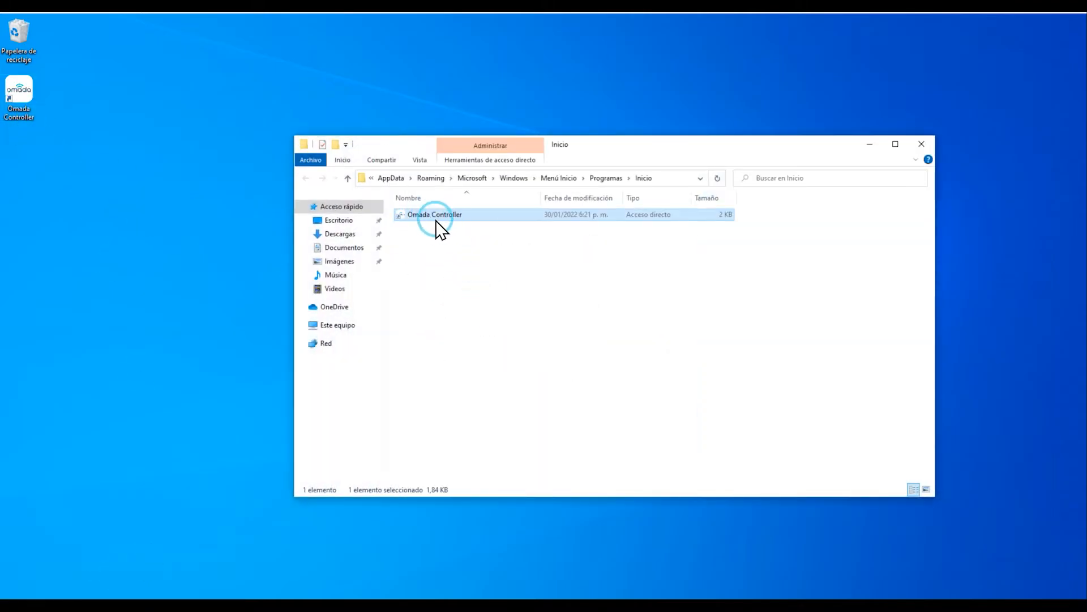
pyautogui.moveTo(458, 260)
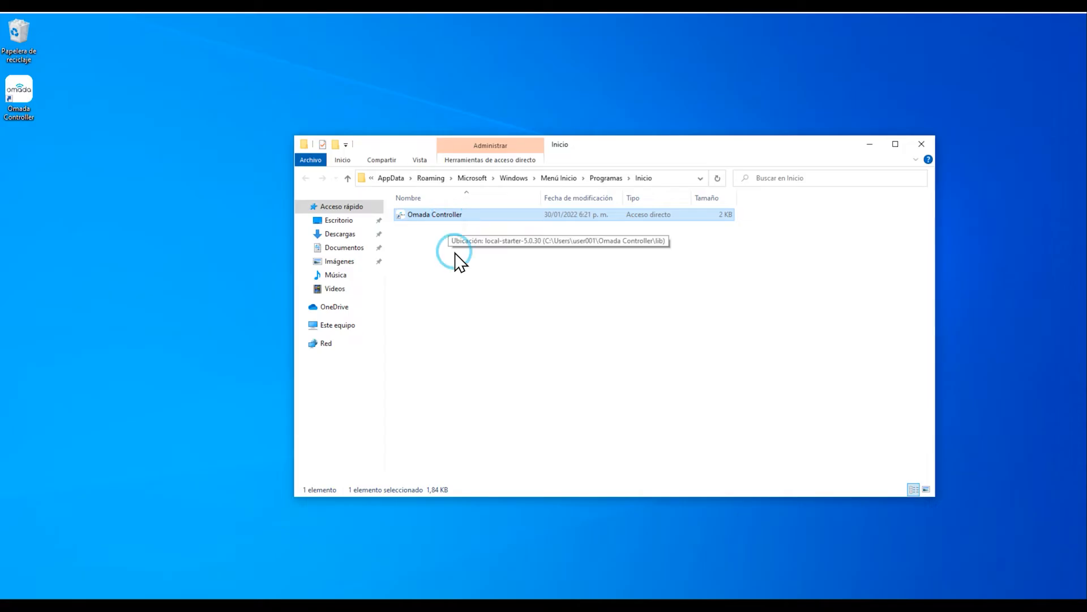
pyautogui.doubleClick(435, 214)
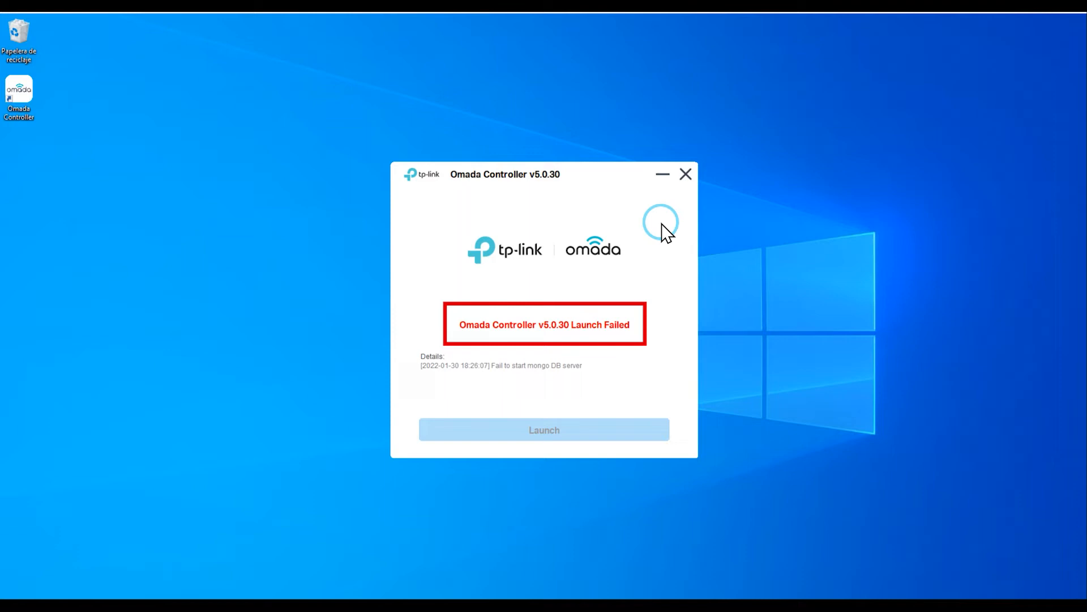
pyautogui.moveTo(686, 174)
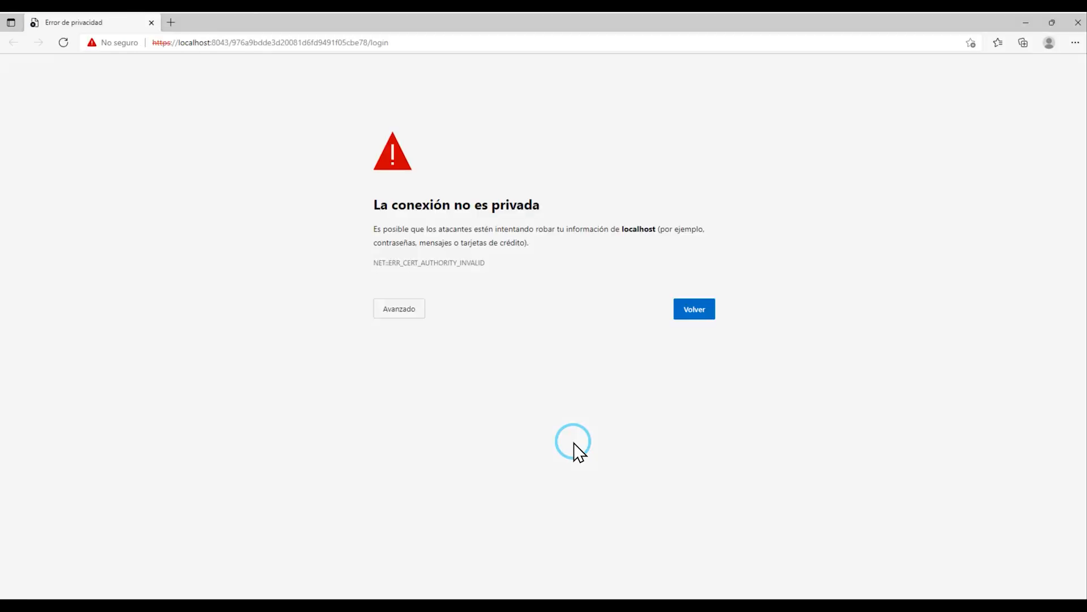
# Bypass the localhost certificate warning via Avanzado and 'Continuar a localhost (no seguro)'
pyautogui.click(398, 308)
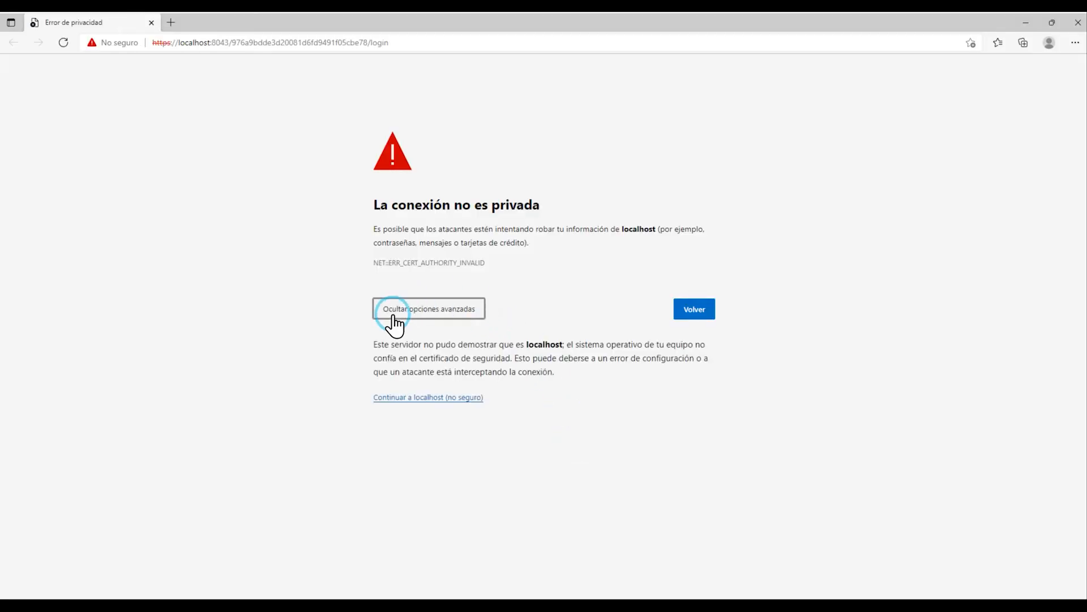
pyautogui.click(427, 396)
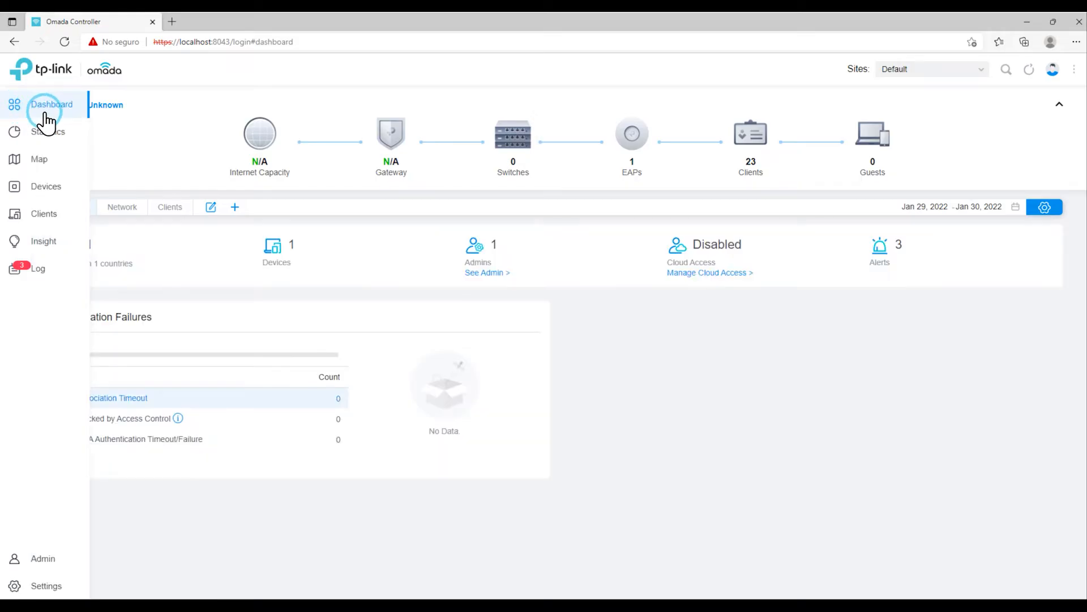
# Tour the local controller's Statistics, Map, Devices, Clients, Insight, Log and Settings pages
pyautogui.click(47, 132)
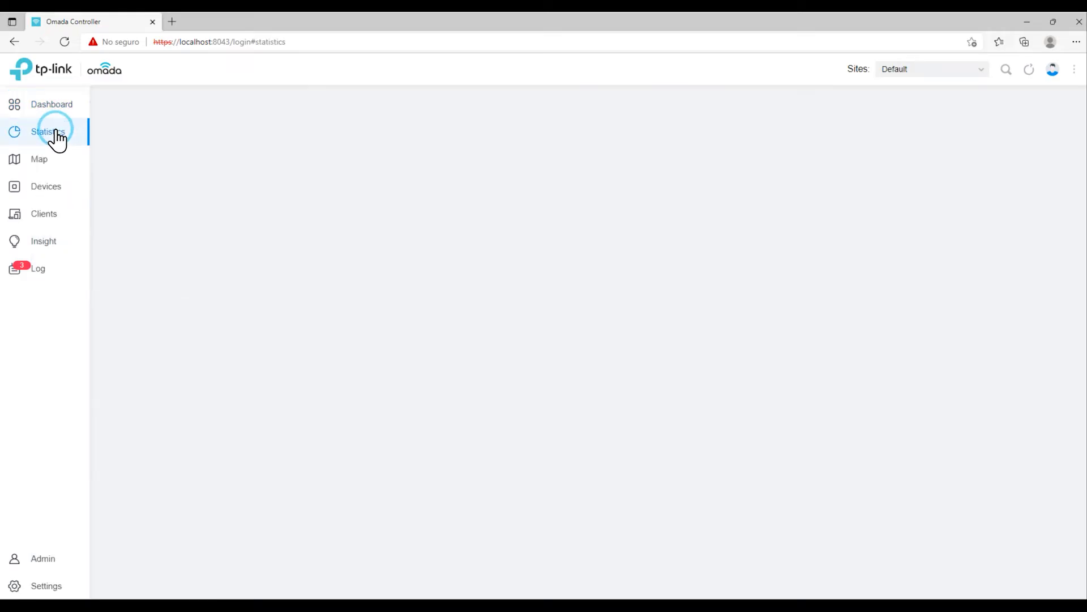
pyautogui.click(47, 132)
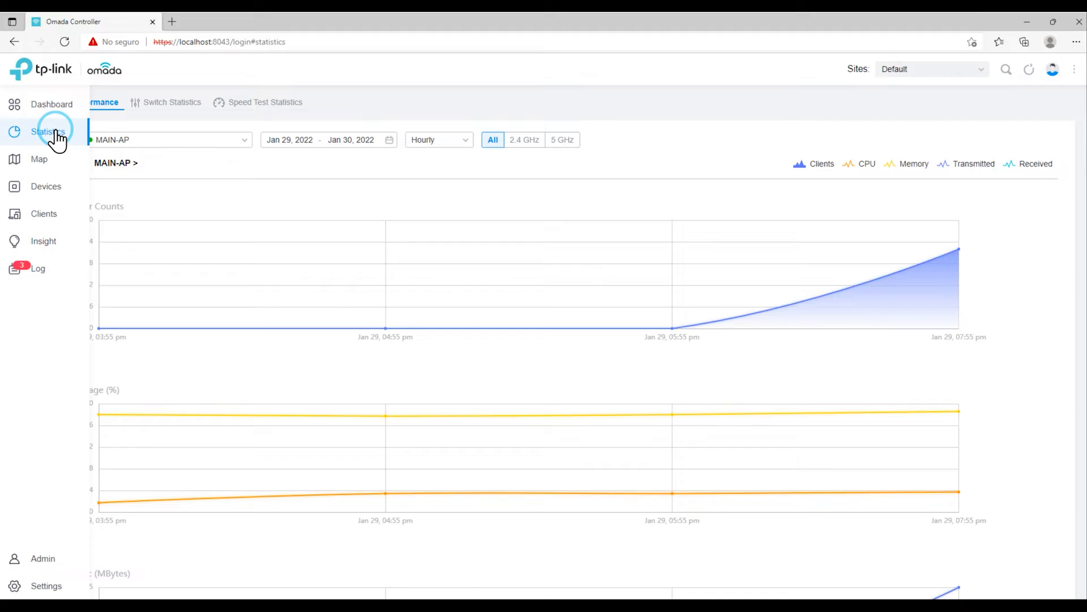
pyautogui.click(39, 158)
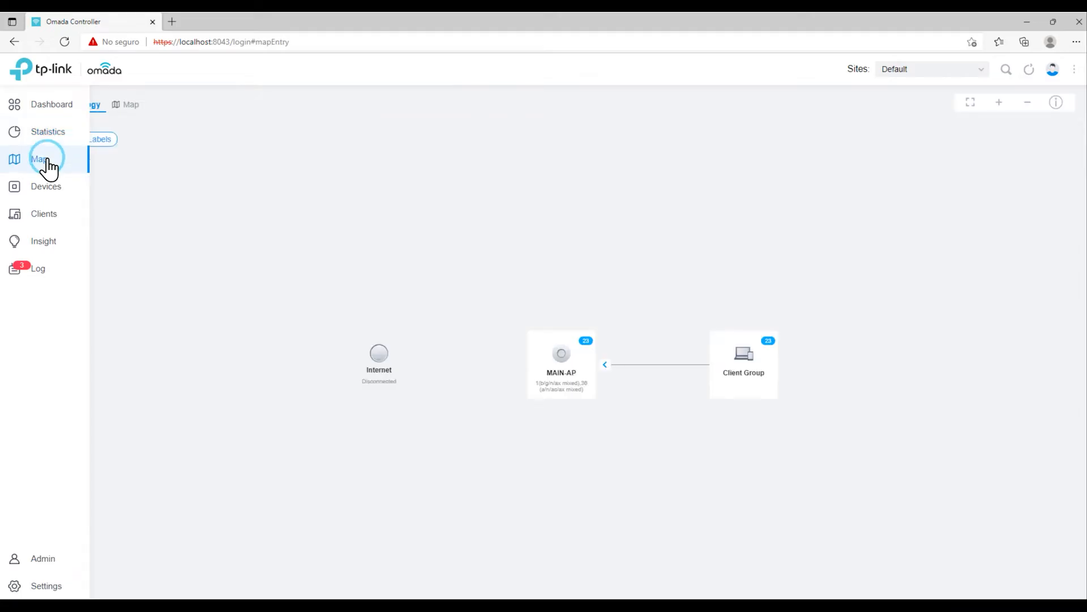
pyautogui.click(46, 186)
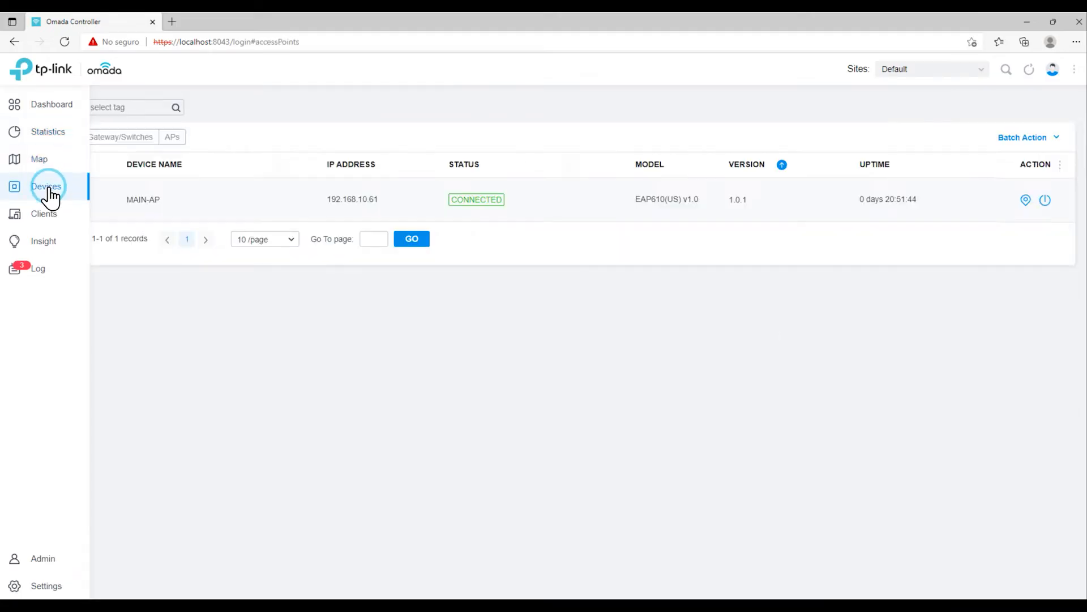
pyautogui.moveTo(44, 217)
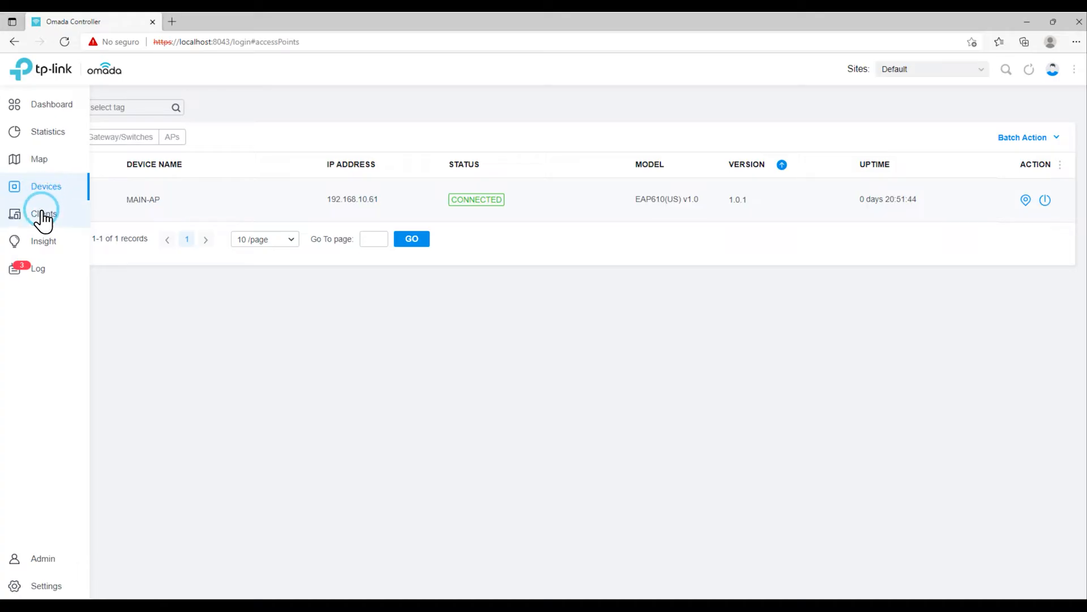
pyautogui.click(44, 214)
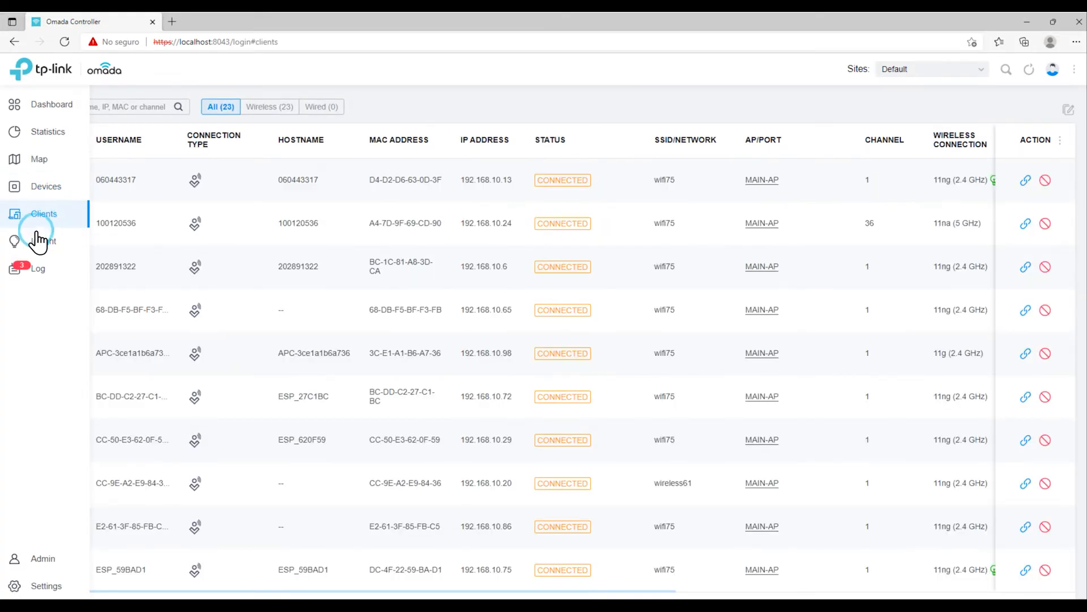
pyautogui.click(43, 240)
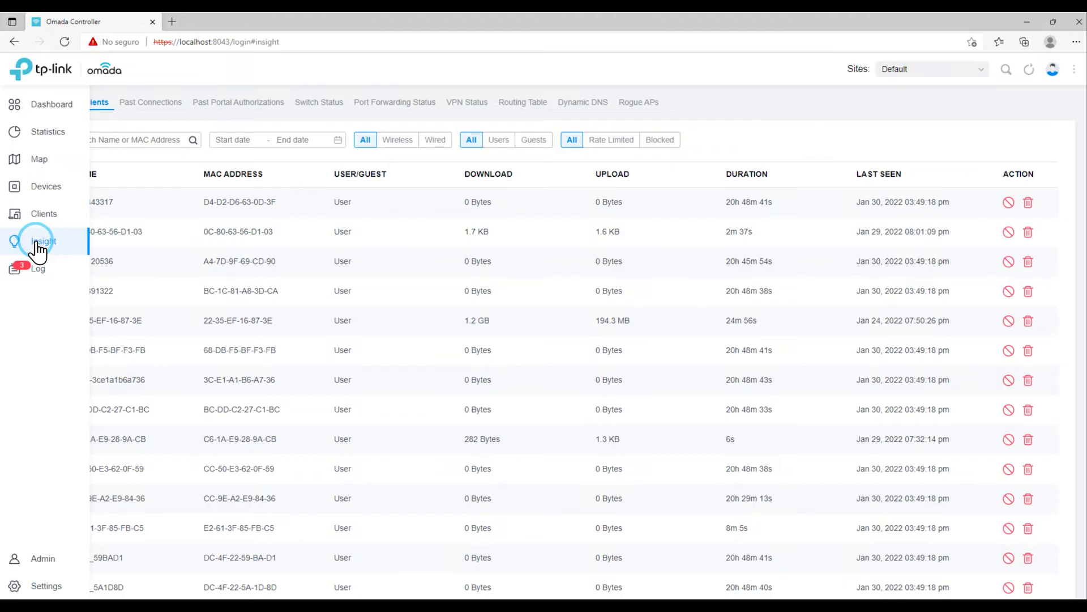
pyautogui.click(38, 269)
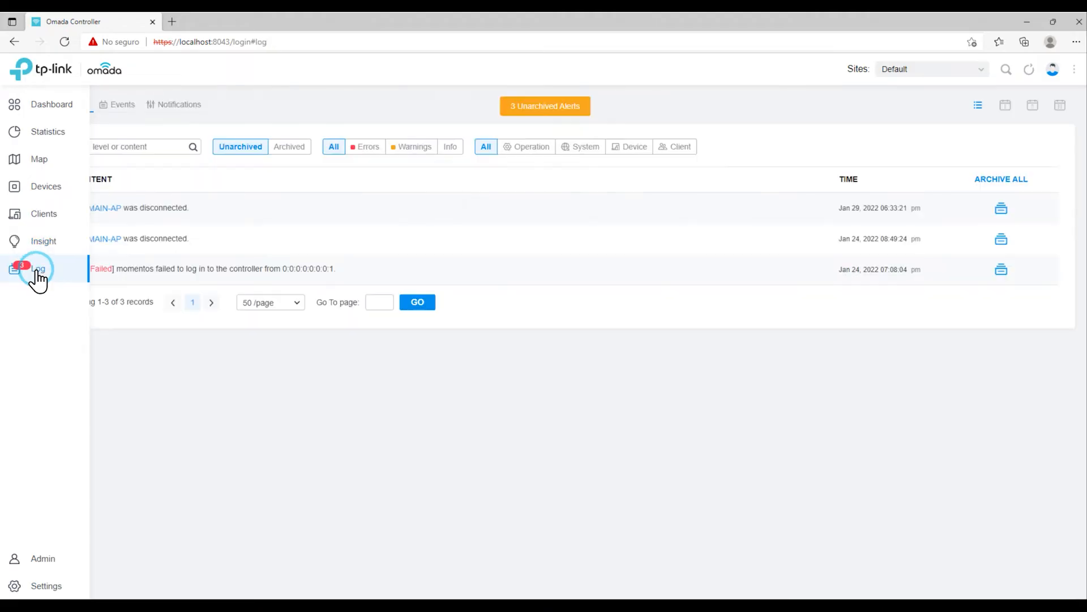
pyautogui.moveTo(45, 586)
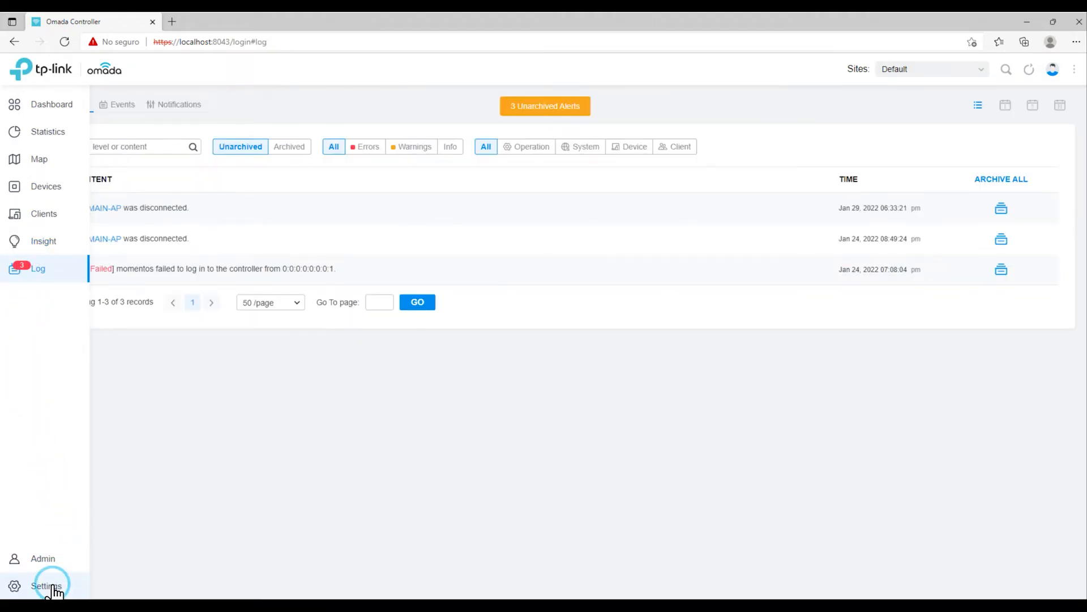
pyautogui.click(46, 586)
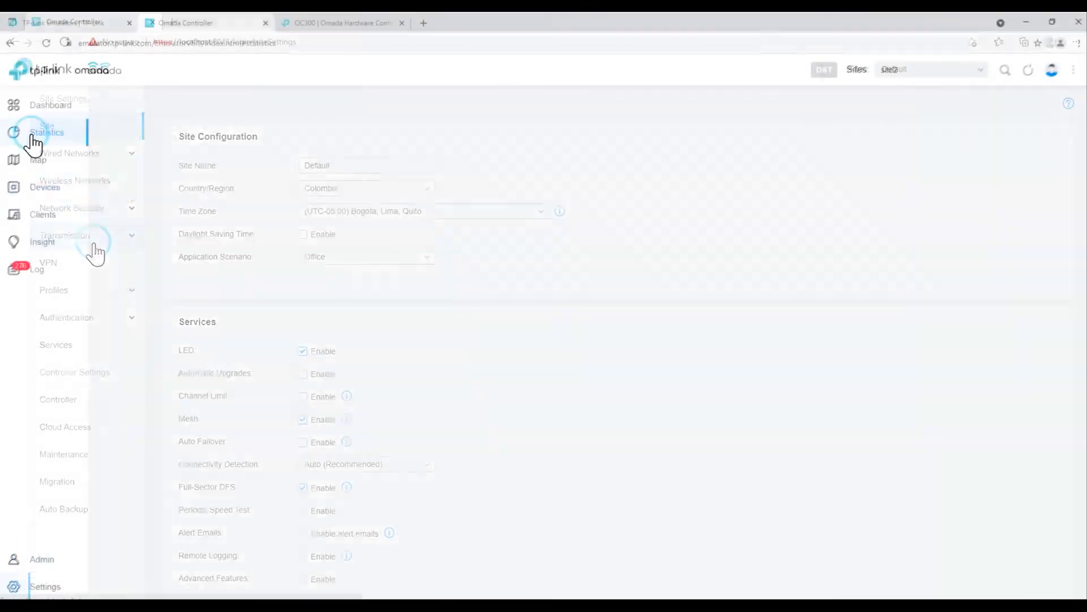
# View the site2 emulator's Map, Devices, Clients and Insight pages
pyautogui.click(39, 160)
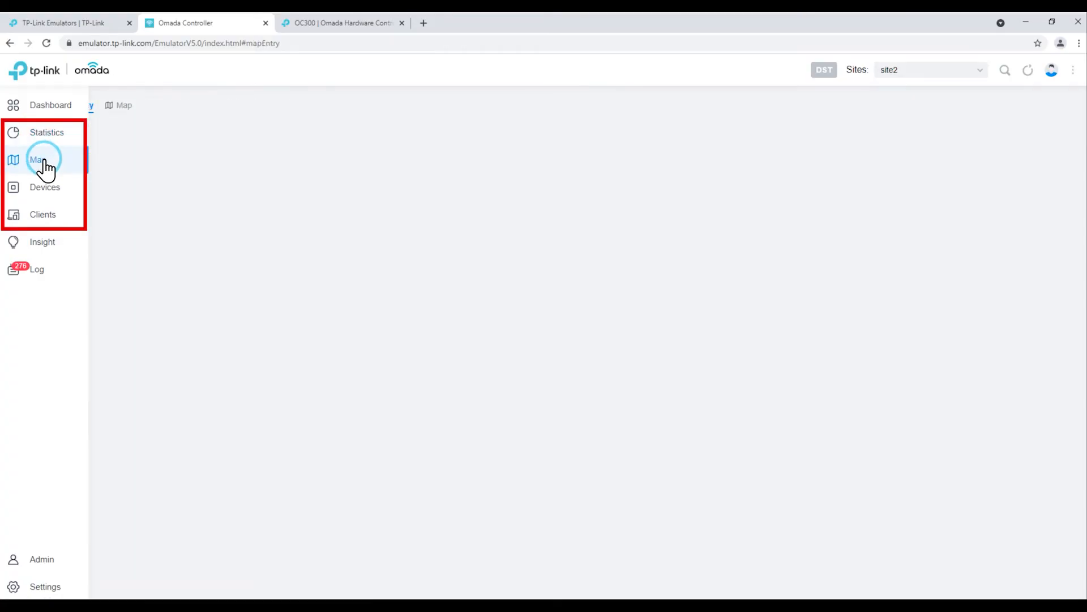
pyautogui.click(44, 187)
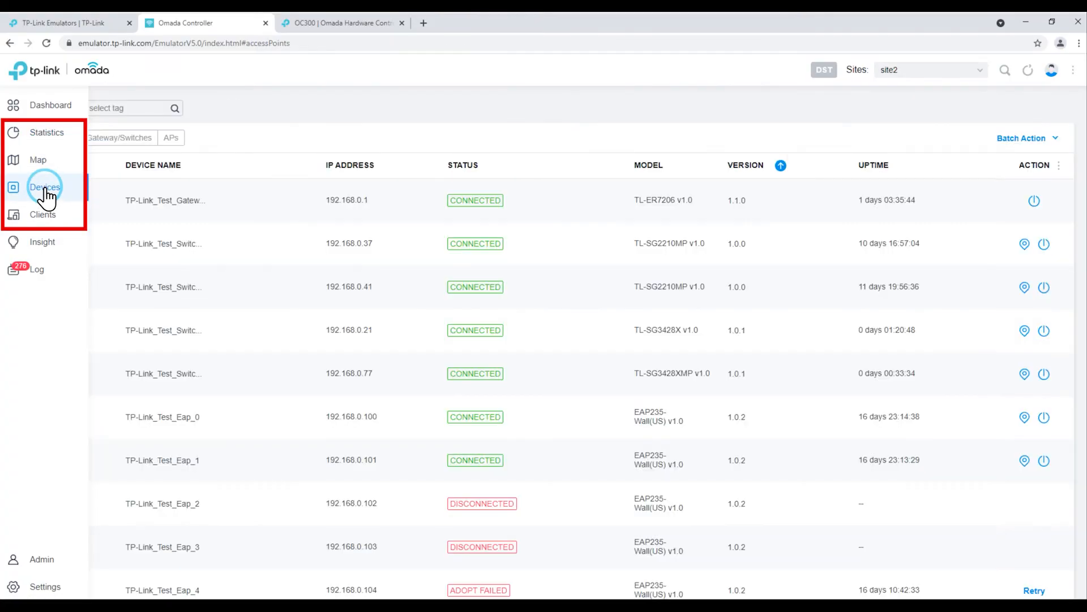
pyautogui.click(43, 214)
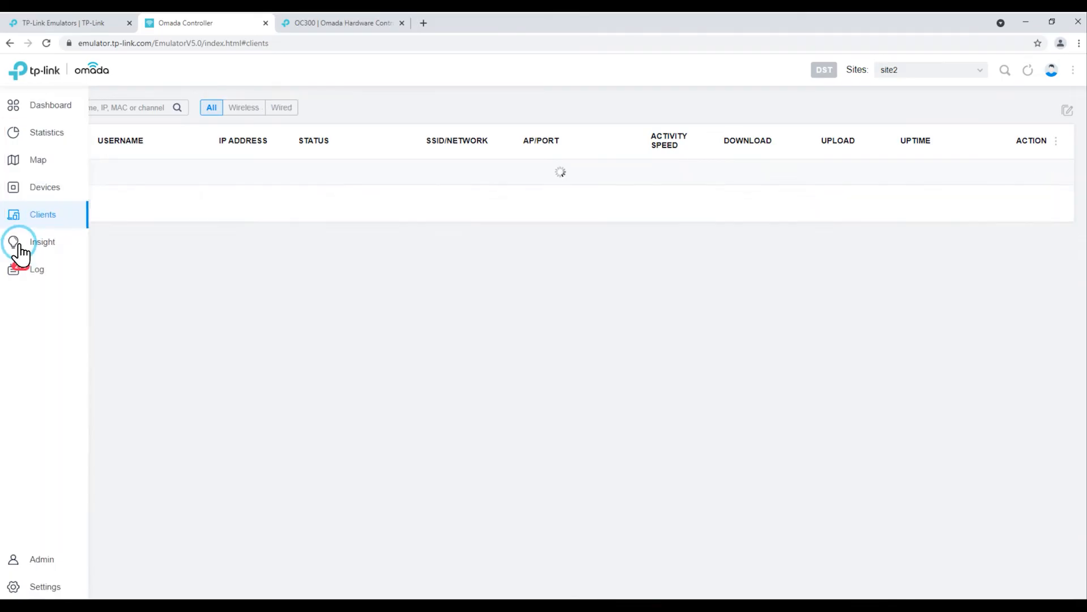
pyautogui.click(43, 241)
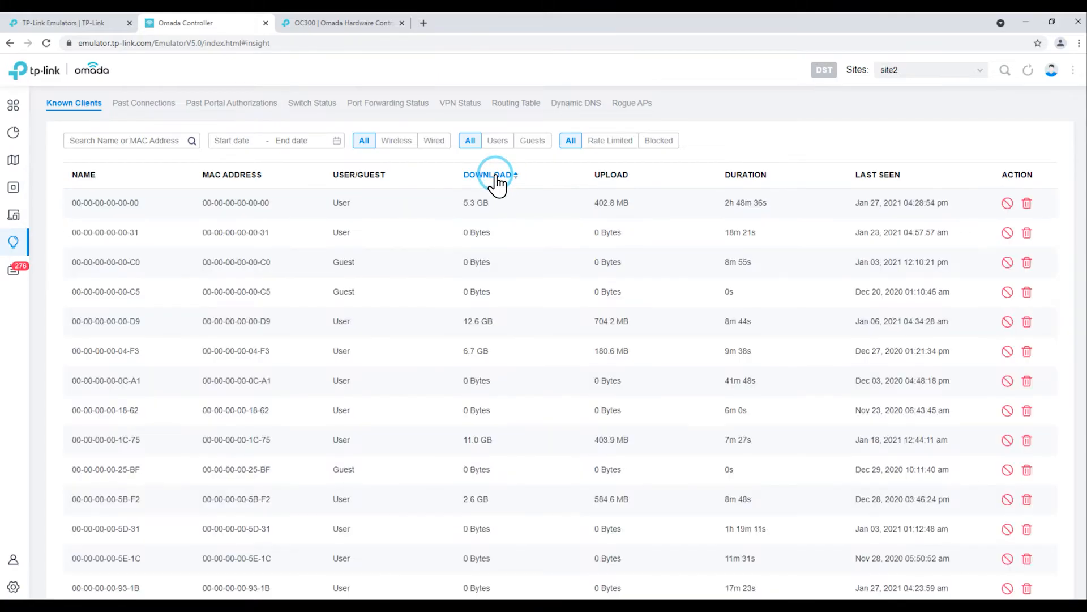
# Scroll through the site2 switches' port list on Insight's Switch Status tab
pyautogui.click(309, 102)
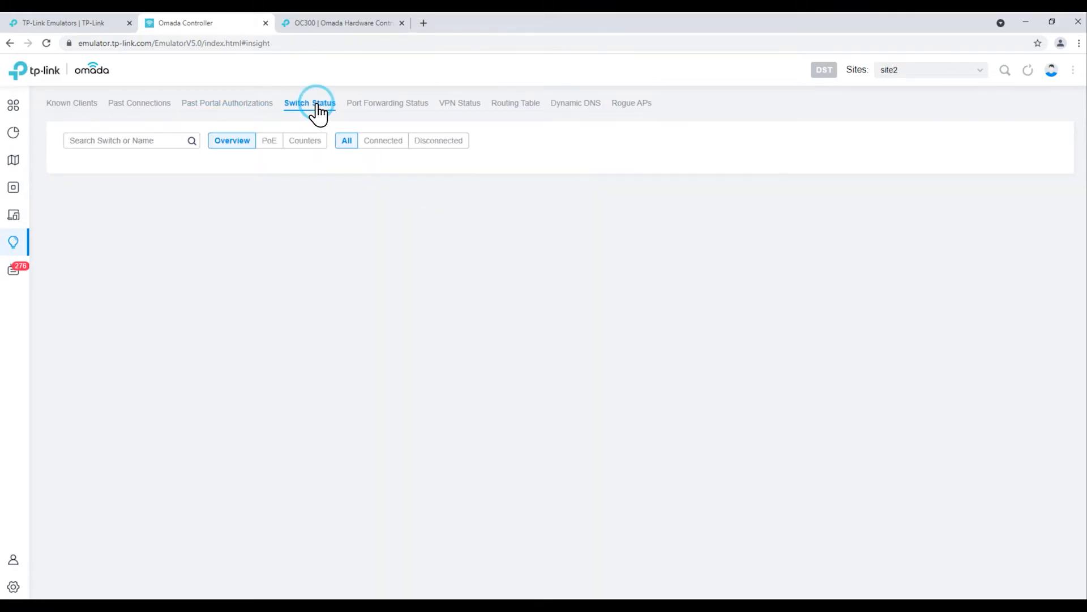
pyautogui.click(309, 103)
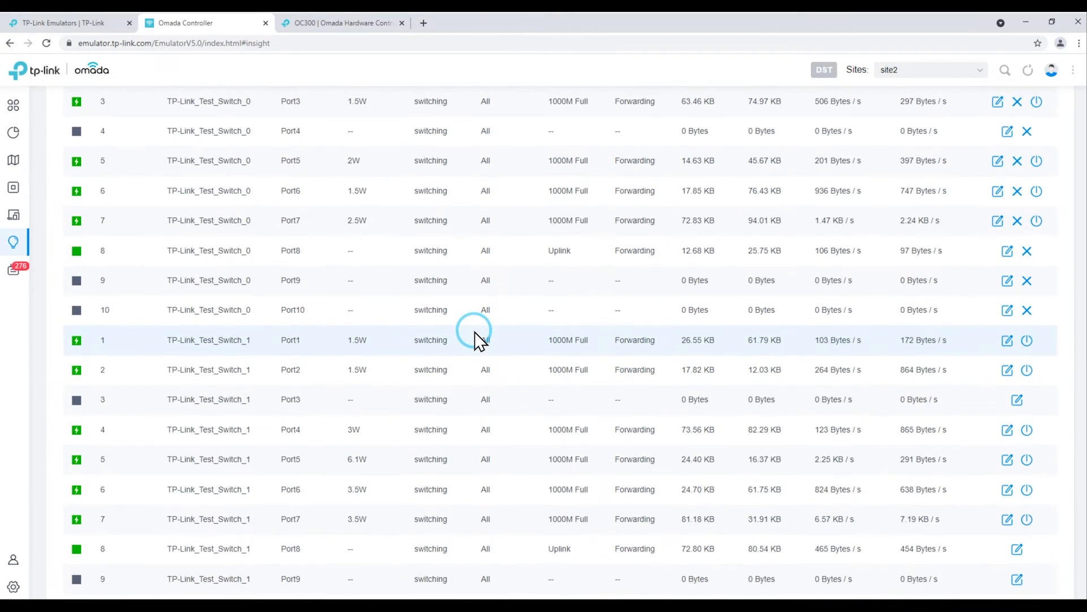
pyautogui.scroll(-3)
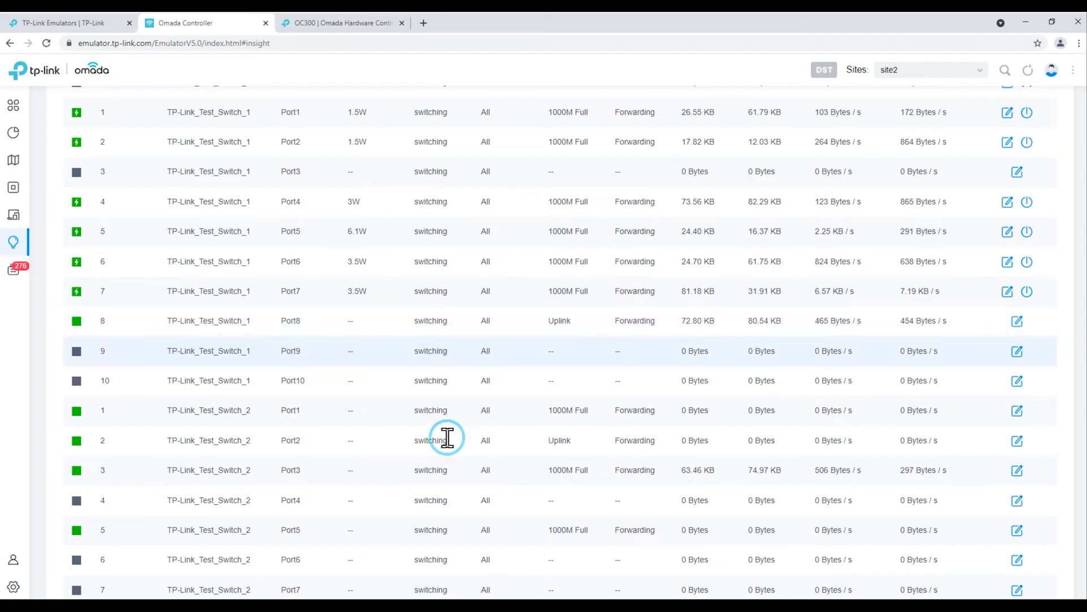
pyautogui.click(13, 587)
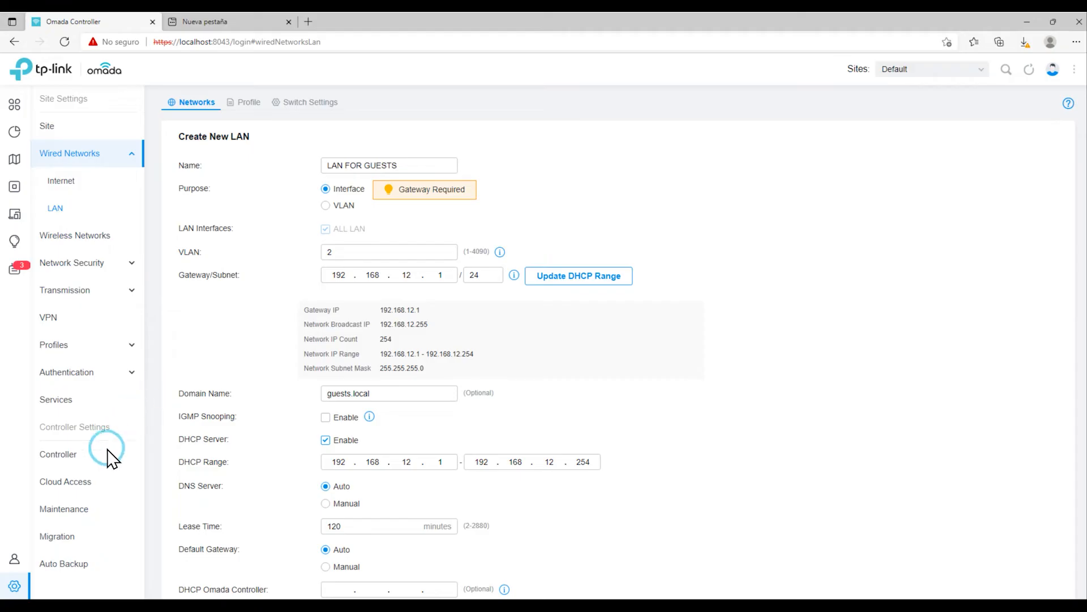
pyautogui.moveTo(64, 208)
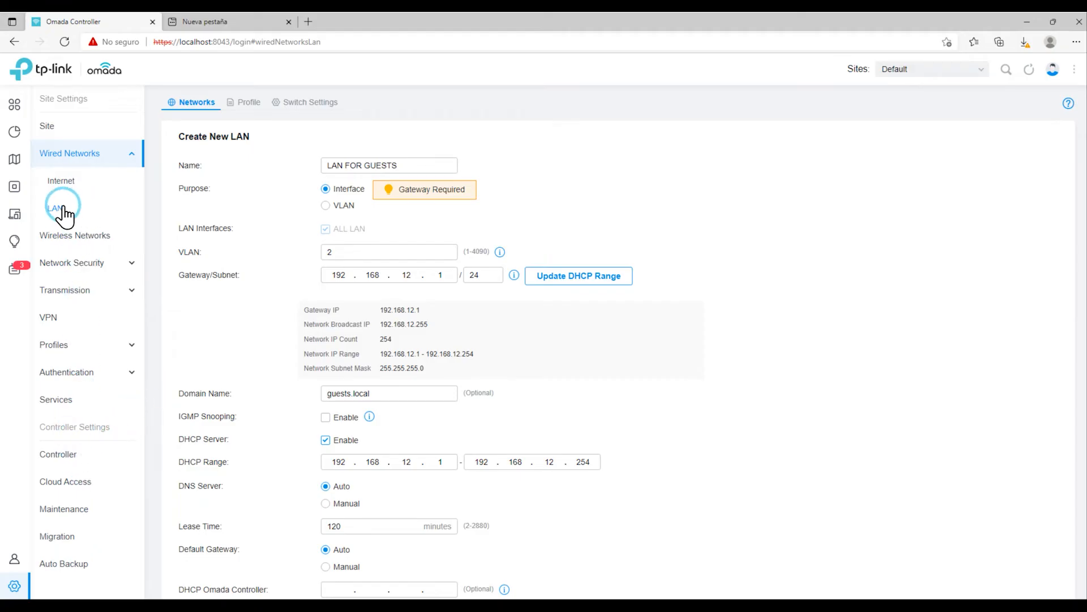
# Browse the internet connection and wireless networks settings pages
pyautogui.click(55, 208)
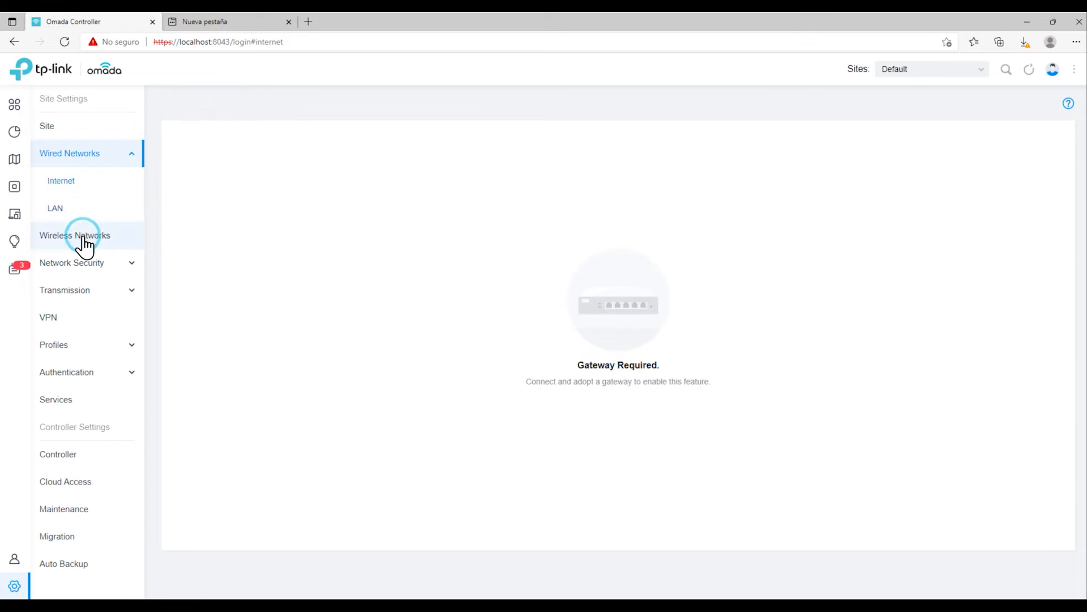
pyautogui.click(75, 234)
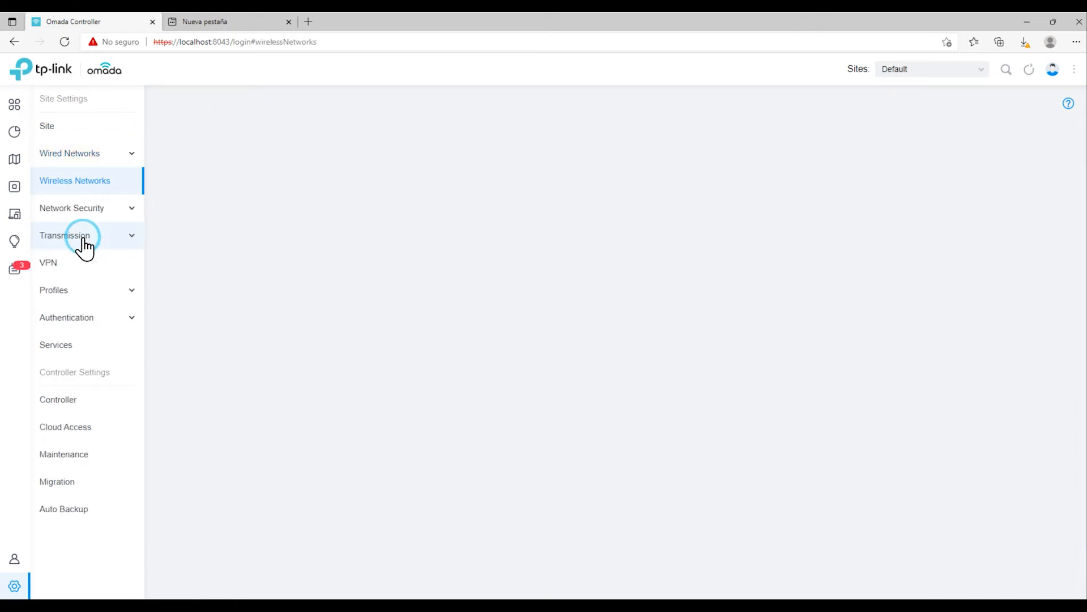
pyautogui.click(75, 180)
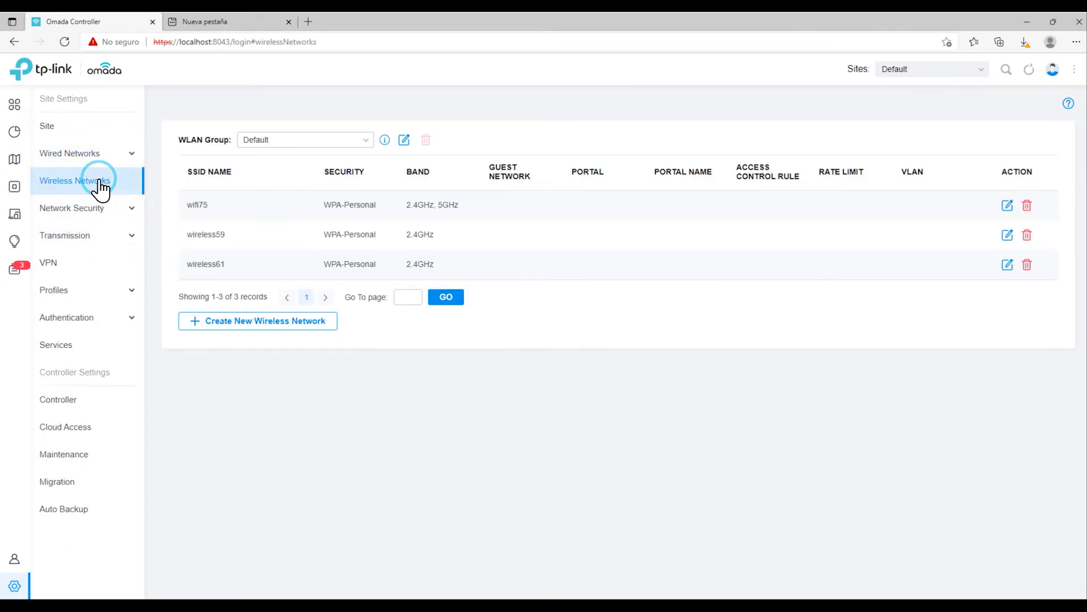
pyautogui.click(1007, 205)
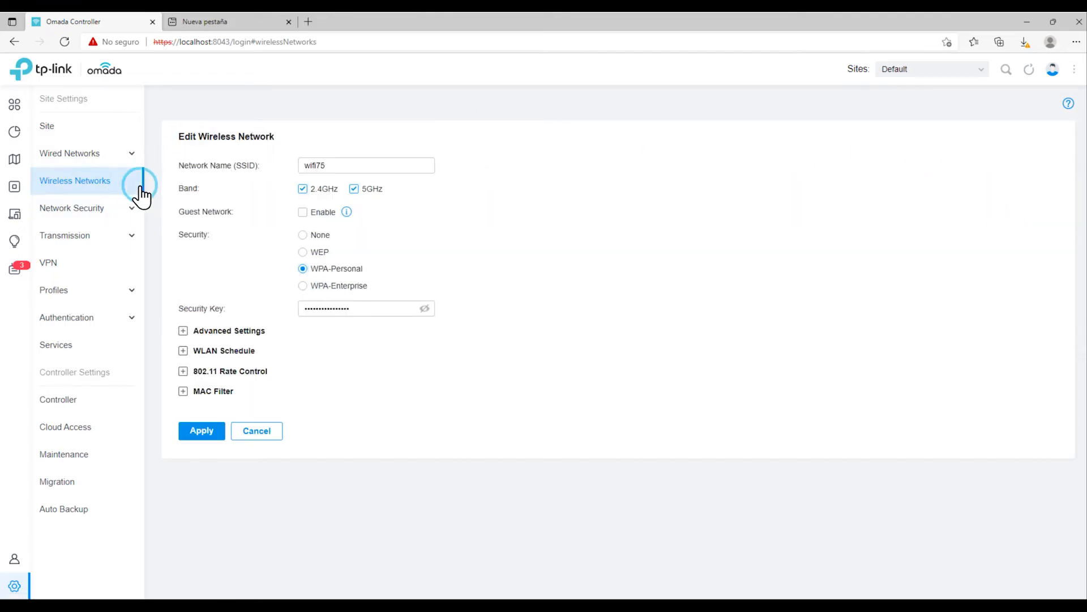
# View the ACL, Firewall, URL Filtering and Attack Defense security pages
pyautogui.click(72, 208)
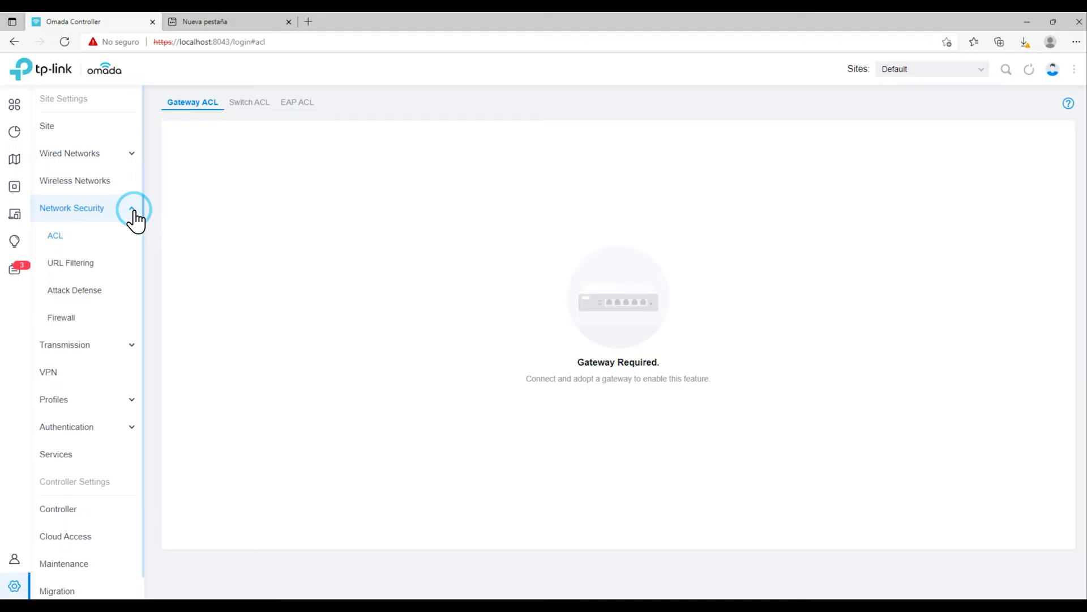
pyautogui.click(61, 317)
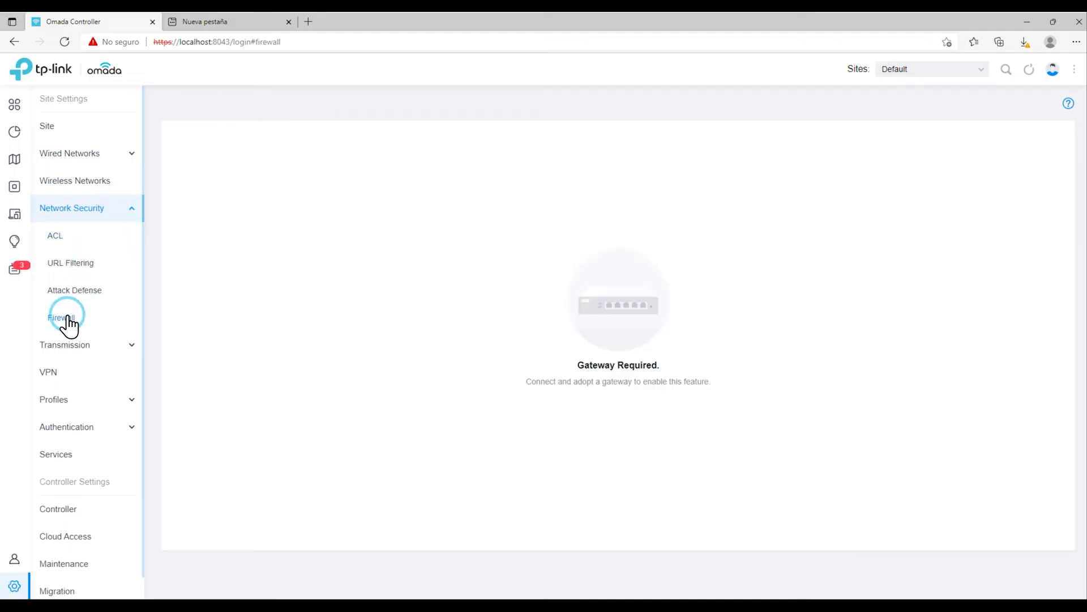
pyautogui.moveTo(73, 363)
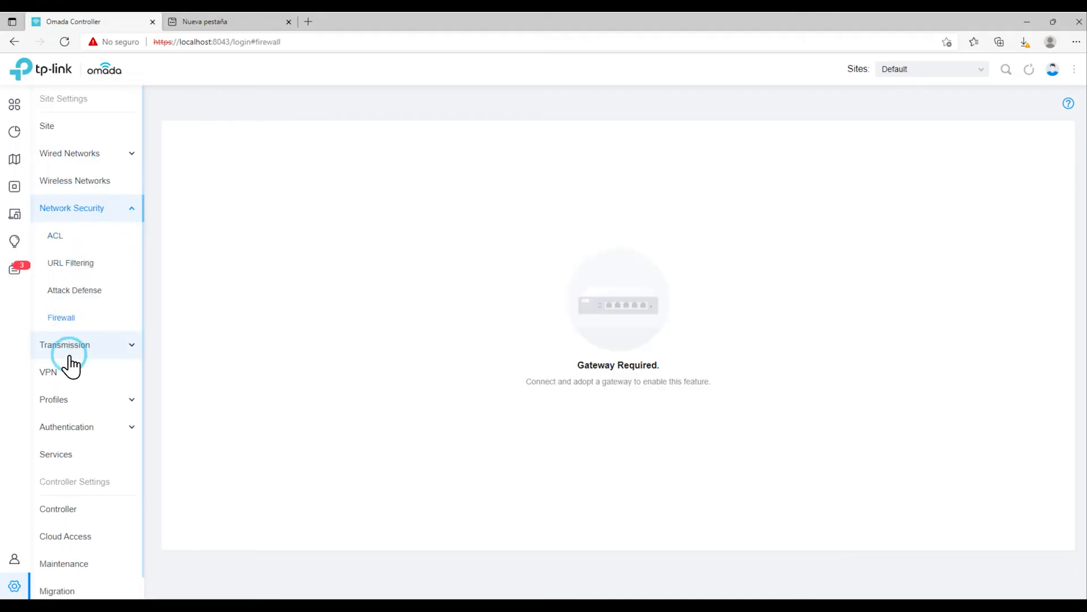
pyautogui.click(69, 263)
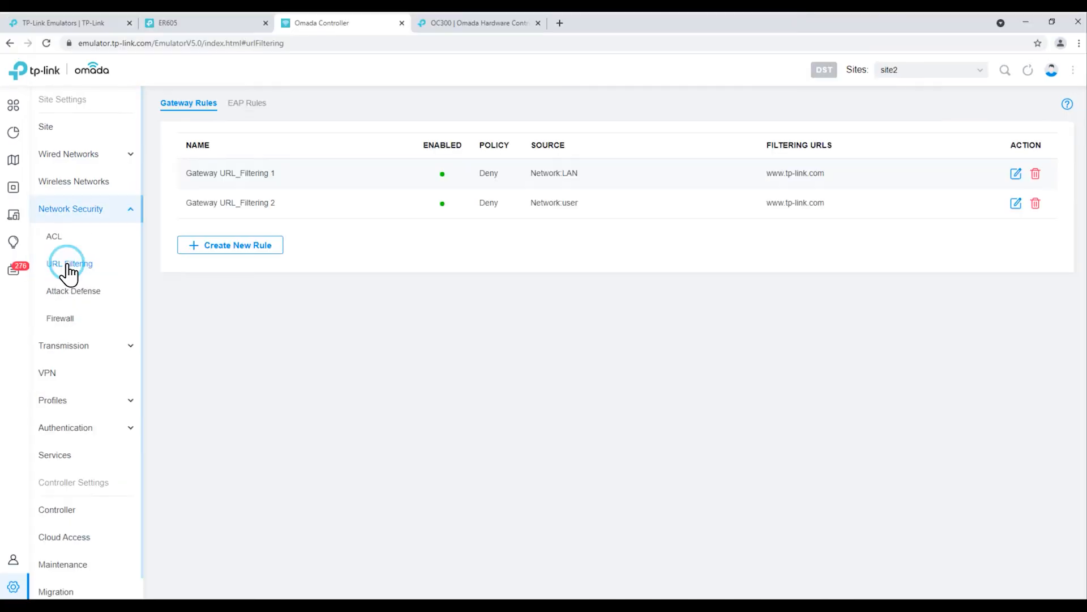
pyautogui.click(73, 291)
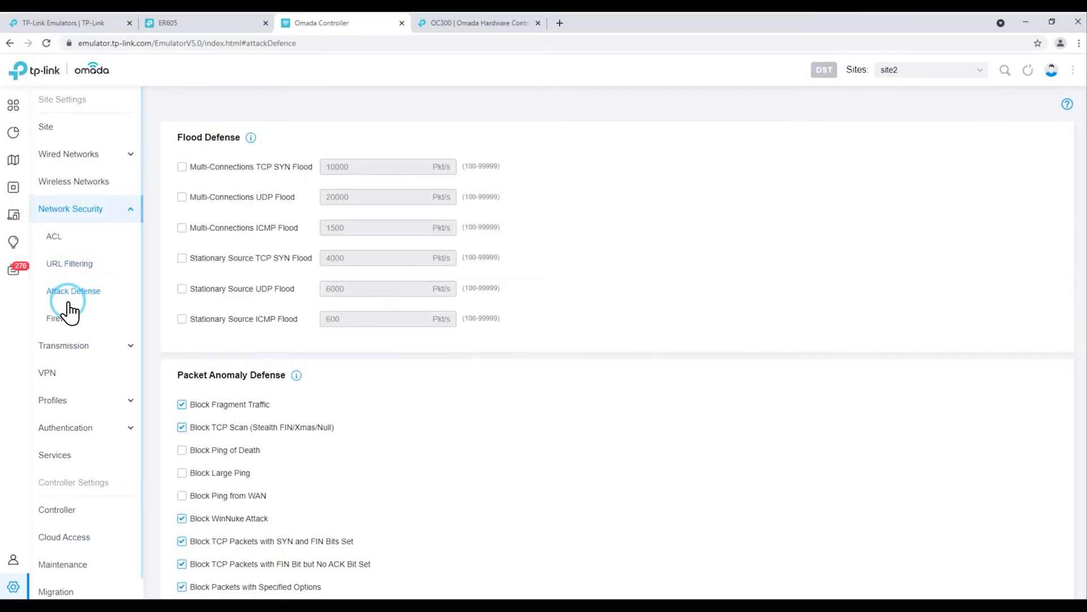
pyautogui.click(59, 318)
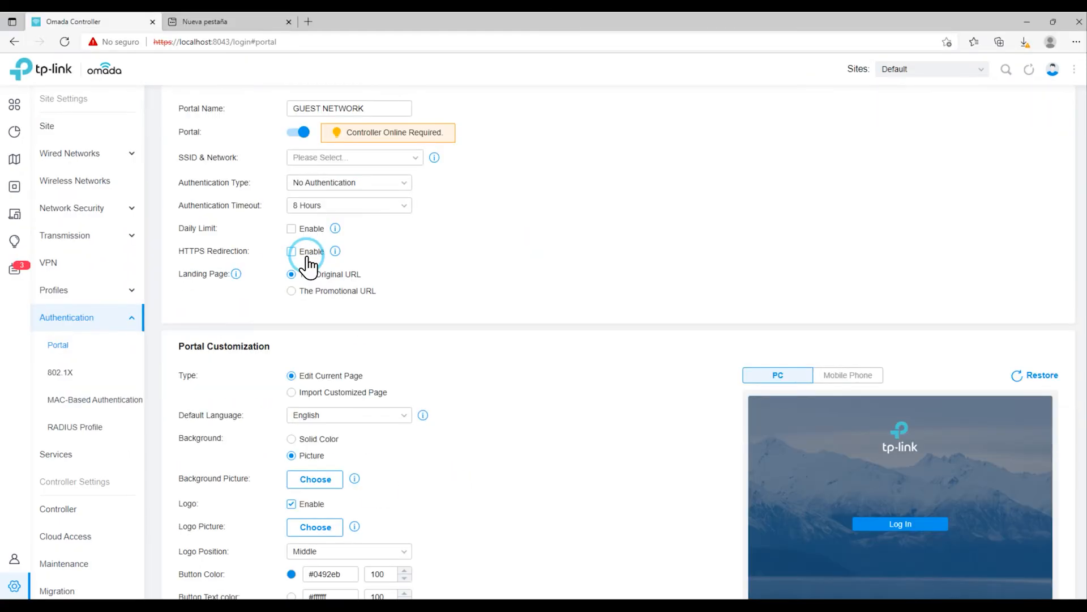
pyautogui.click(350, 157)
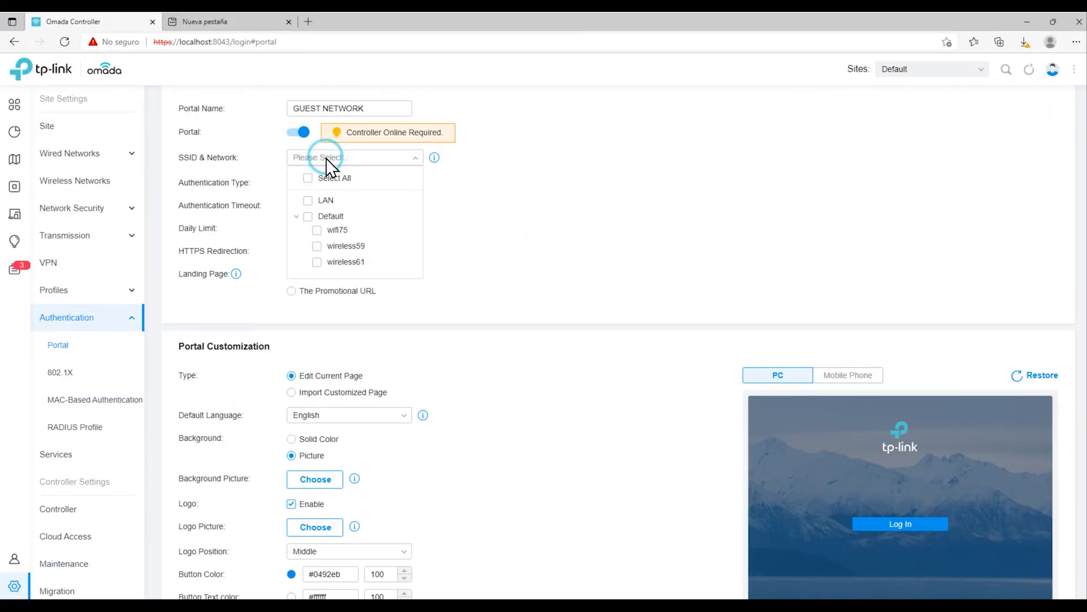
pyautogui.click(58, 398)
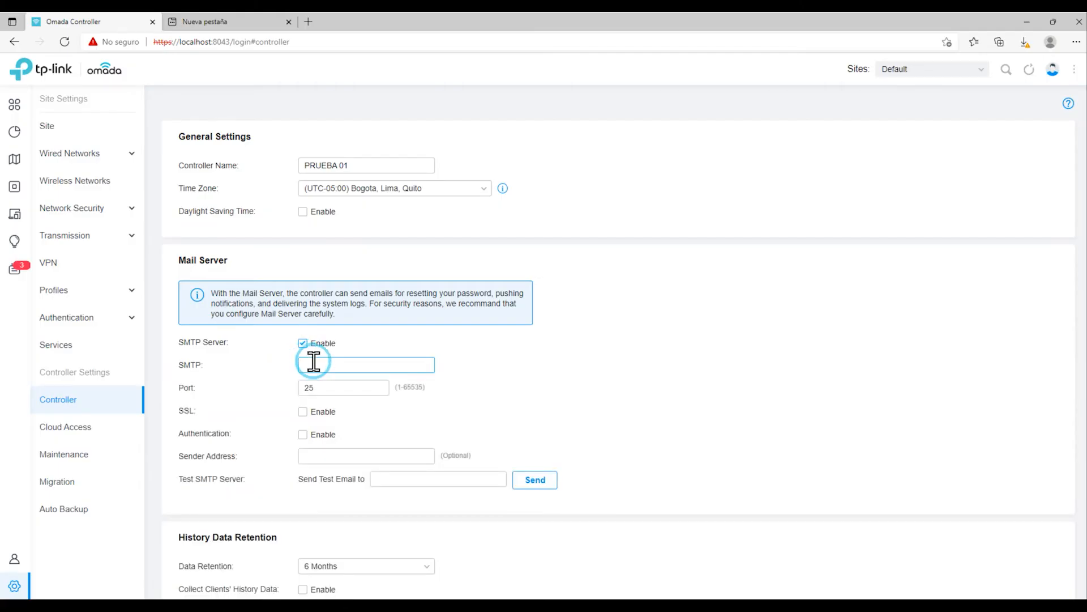
# Enter smtp.ionos.com as the SMTP server and switch Cloud Access on
pyautogui.write('smtp.ionos.com')
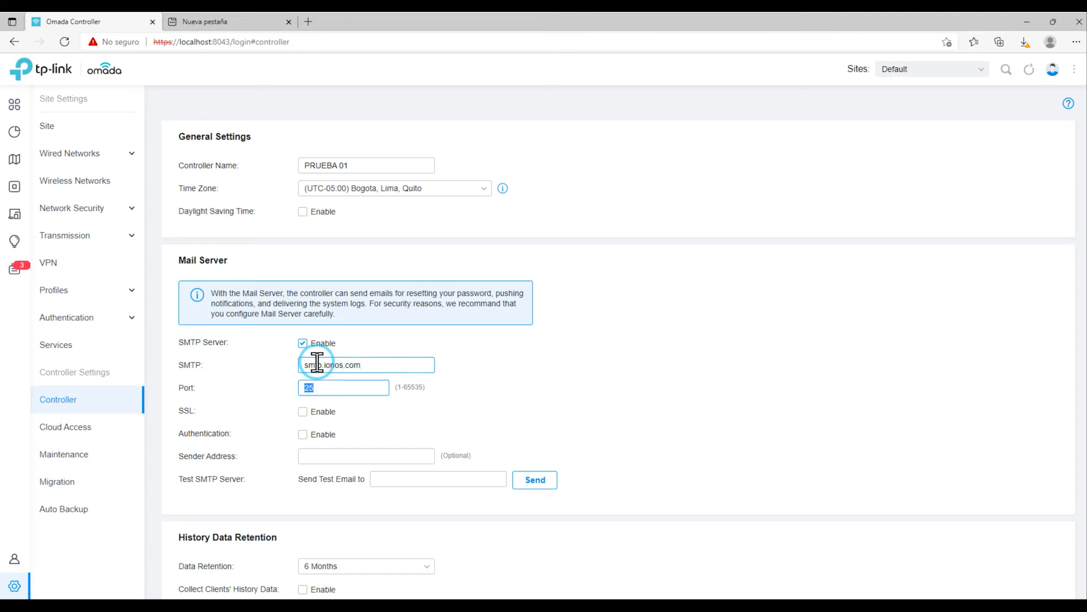
pyautogui.click(64, 427)
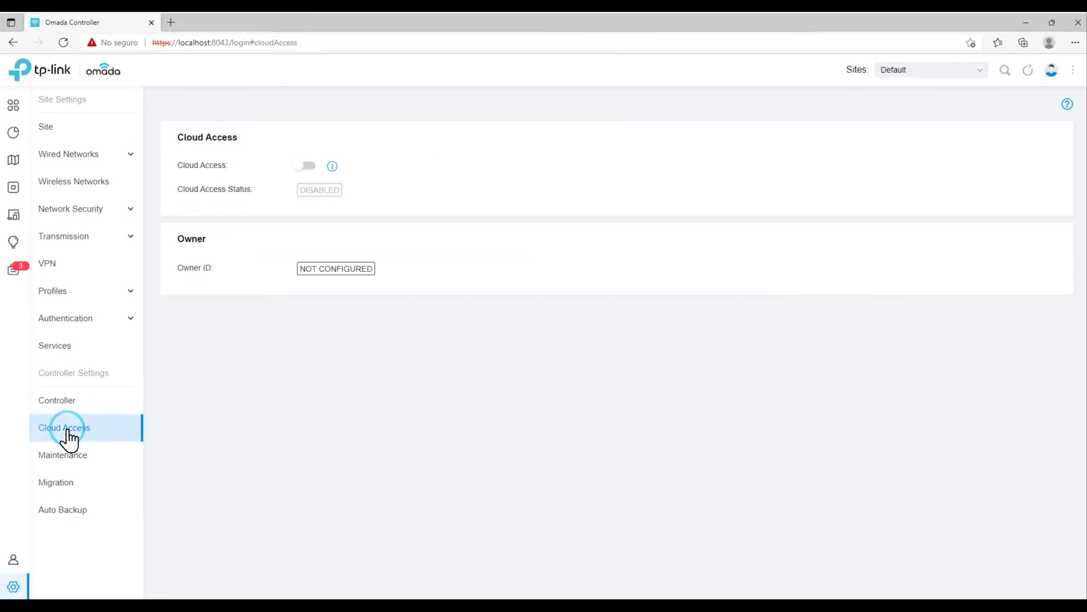
pyautogui.click(304, 165)
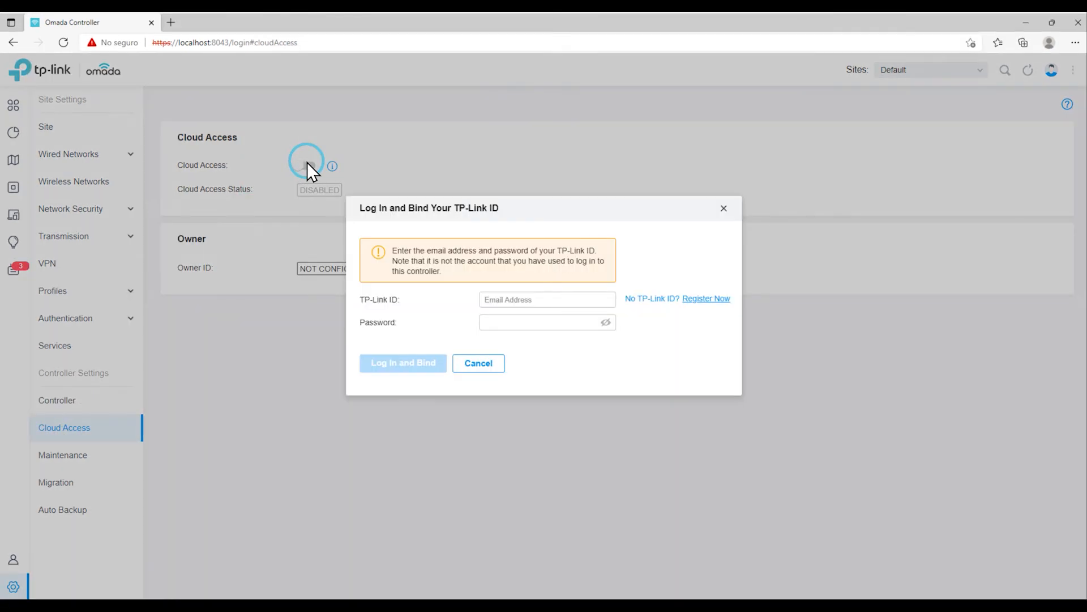
# Read through the Malwarebytes article on the Ubiquiti breach
pyautogui.click(546, 299)
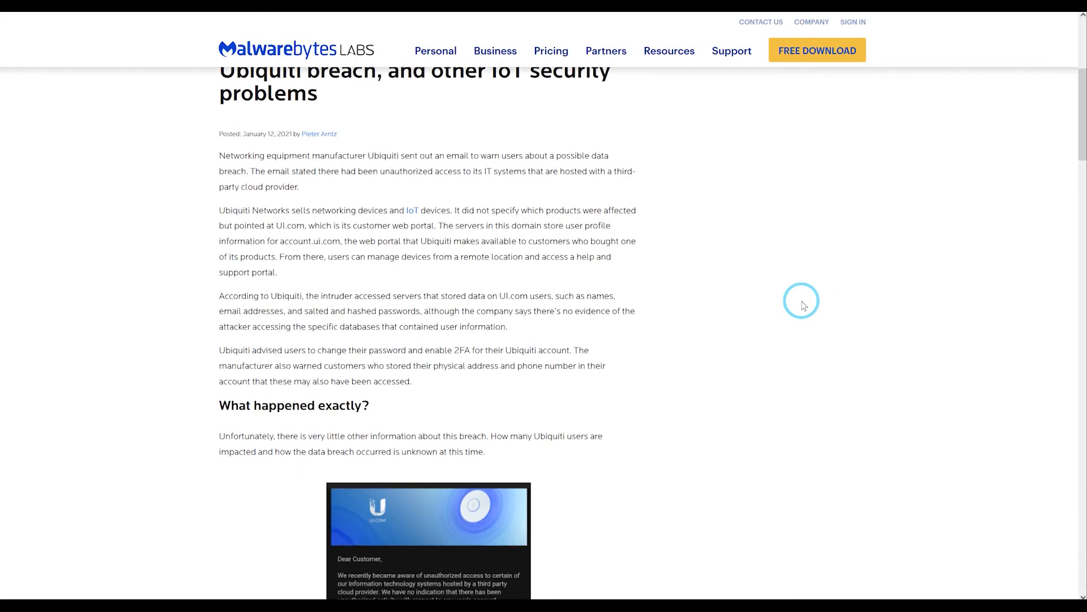
pyautogui.scroll(-3)
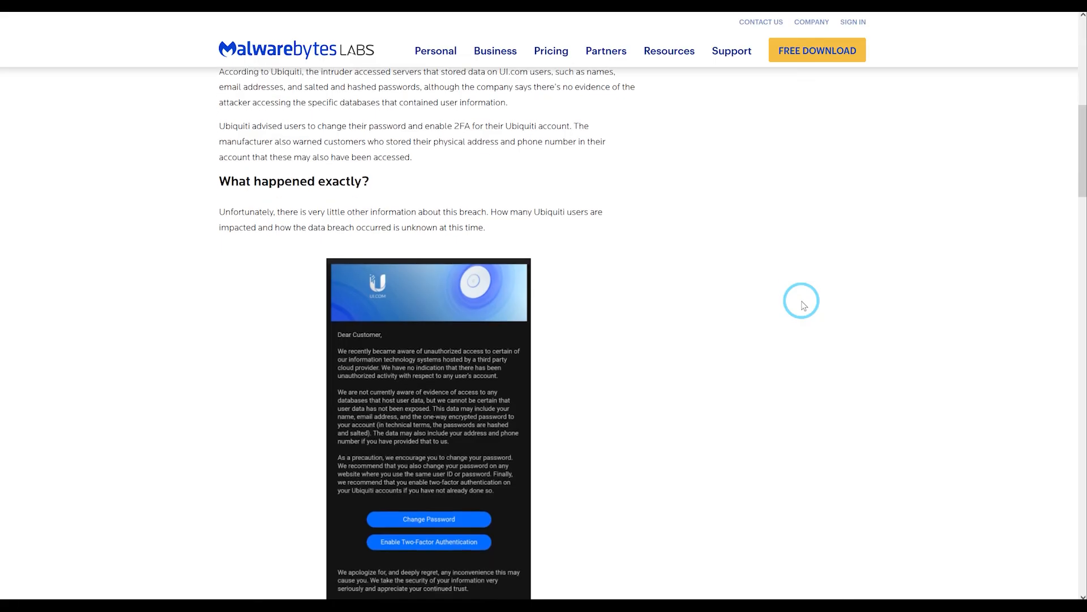
pyautogui.scroll(-3)
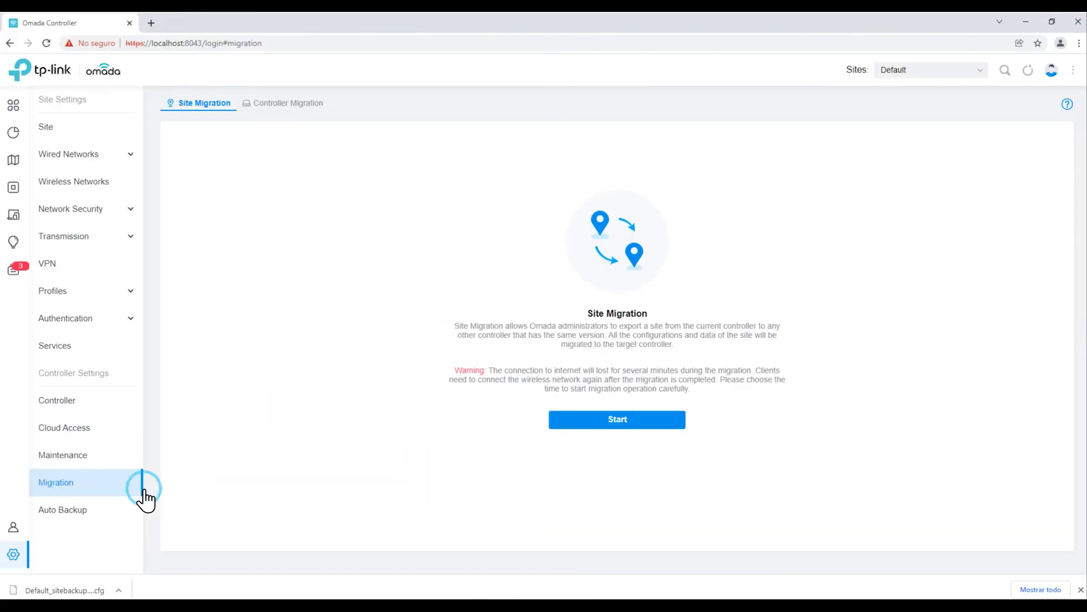
# Export the Default site backup via Migration, show it in Downloads, then view Maintenance
pyautogui.click(616, 419)
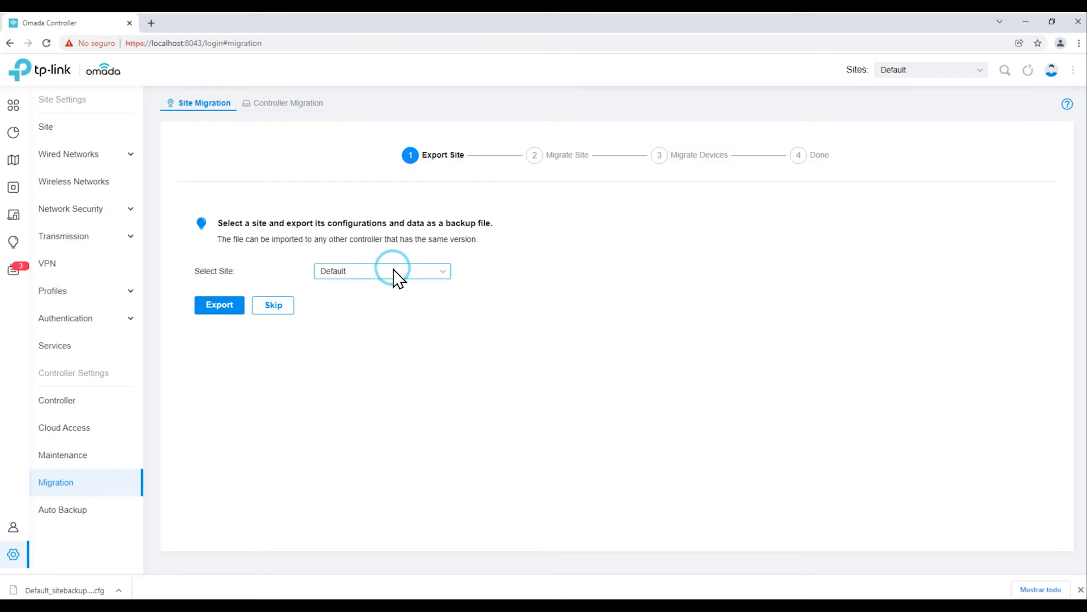
pyautogui.click(219, 305)
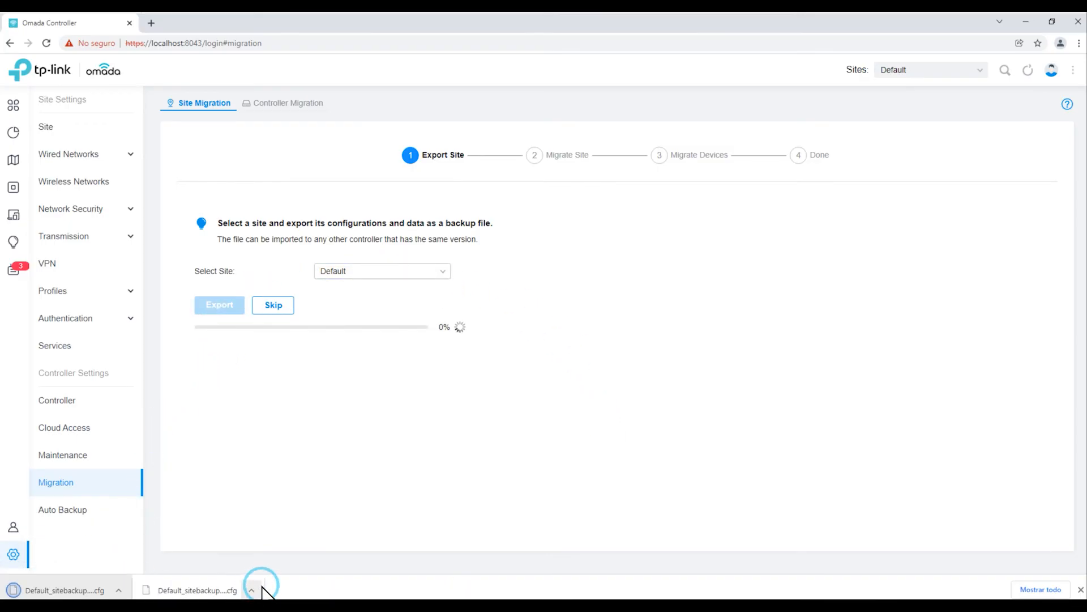
pyautogui.click(251, 590)
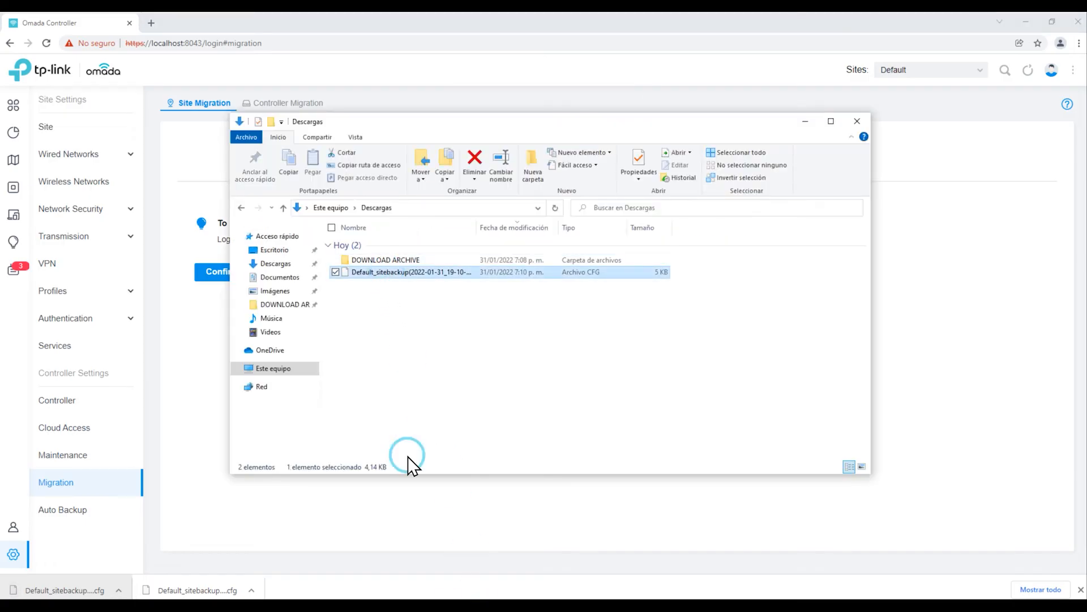
pyautogui.click(62, 454)
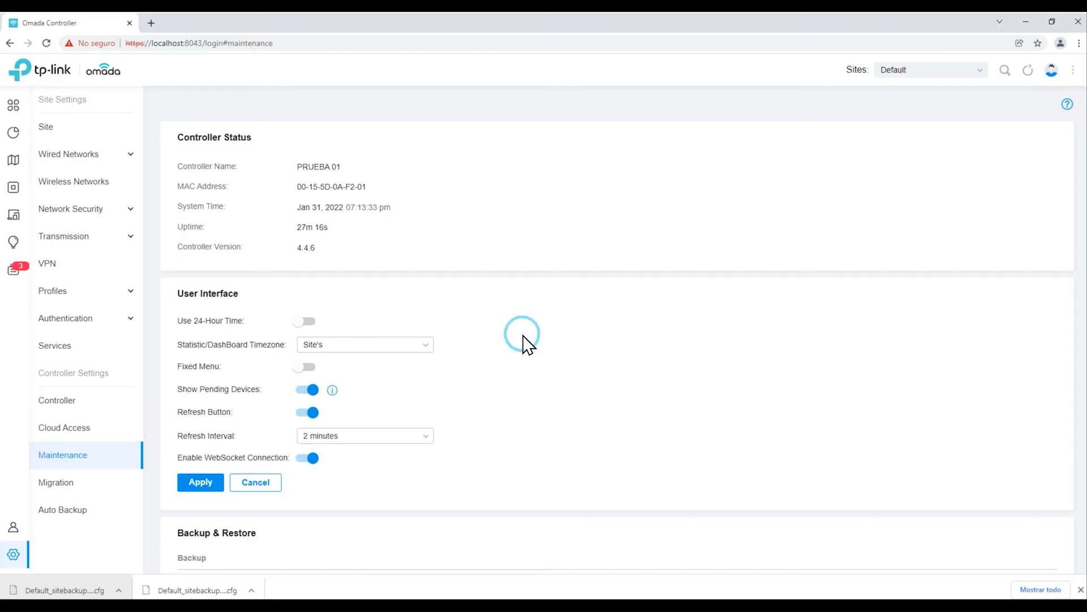
pyautogui.scroll(-3)
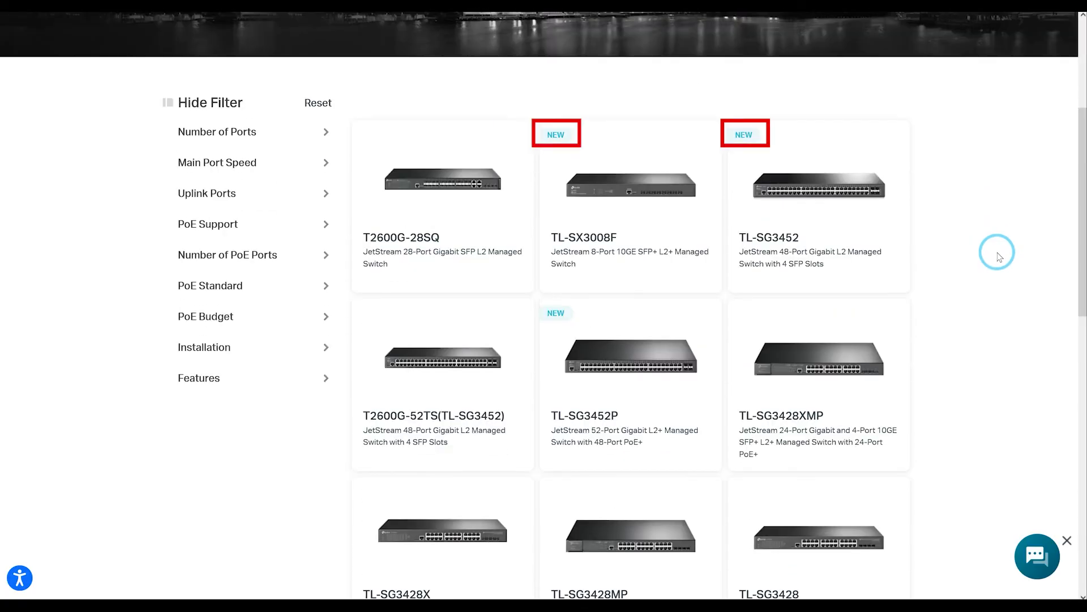
# Scroll the Omada switch and access point listings, then open the OC300 controller page
pyautogui.scroll(-3)
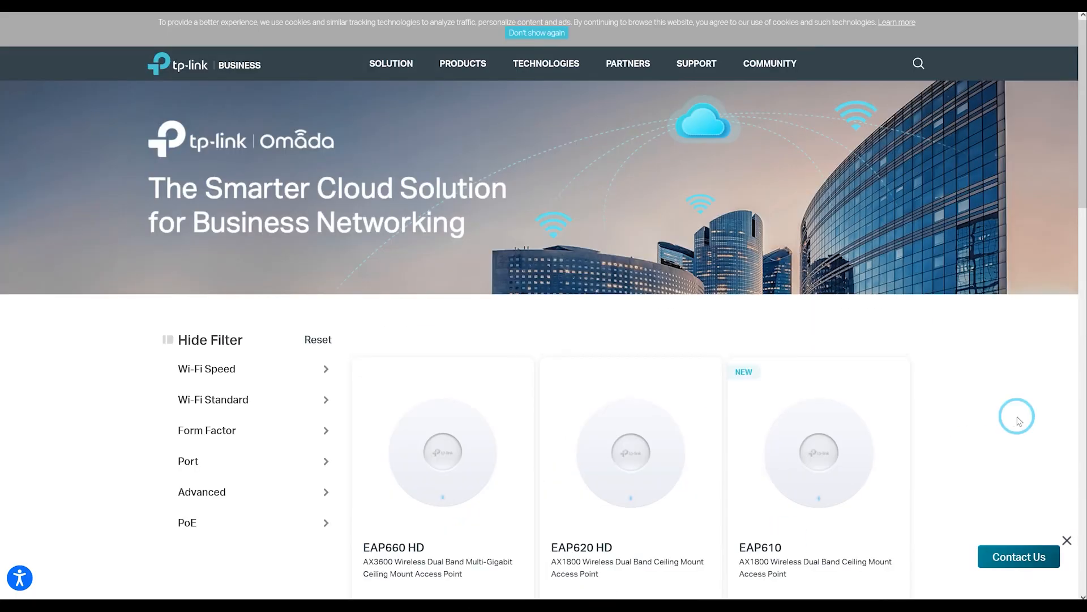
pyautogui.scroll(-3)
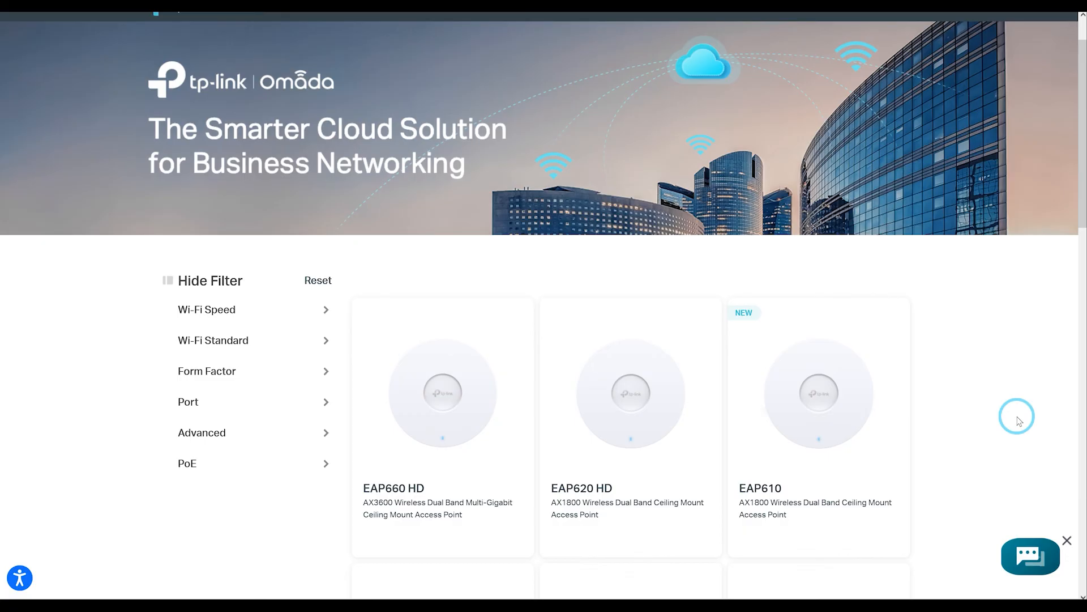
pyautogui.scroll(-3)
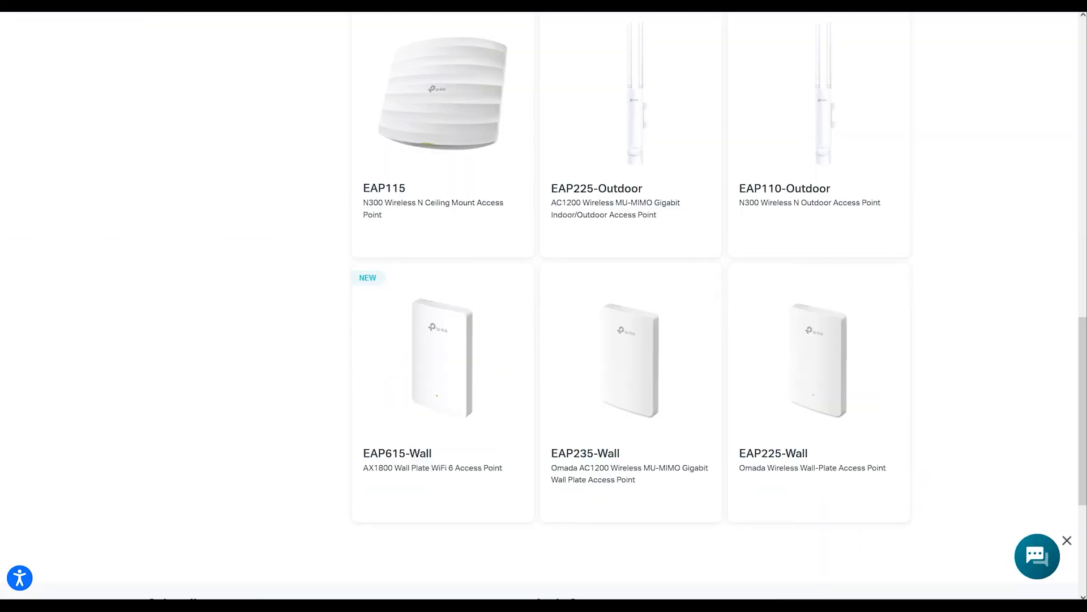
pyautogui.click(391, 62)
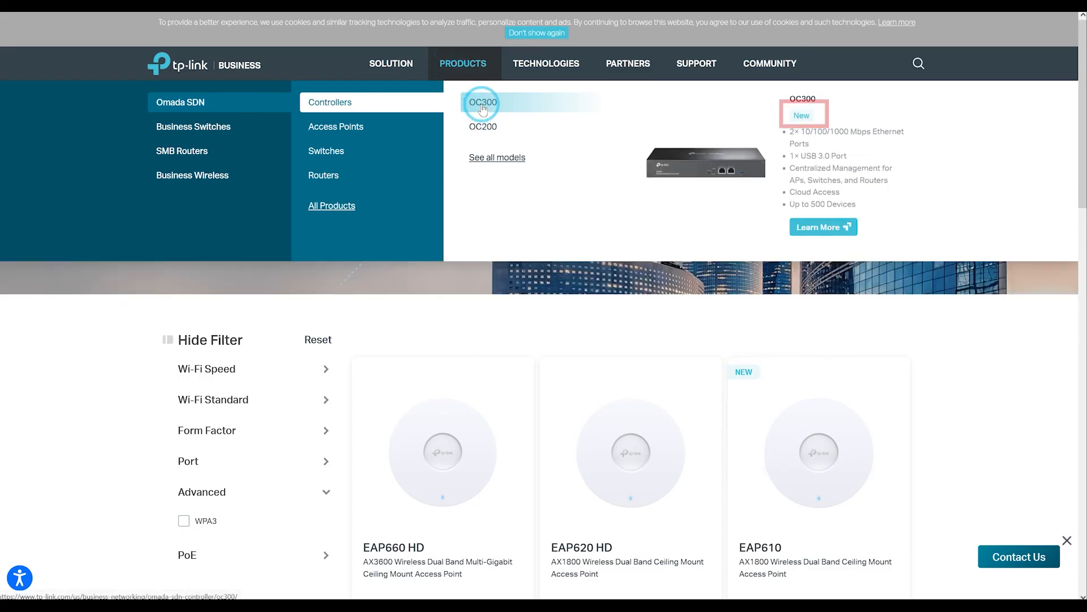
pyautogui.click(483, 102)
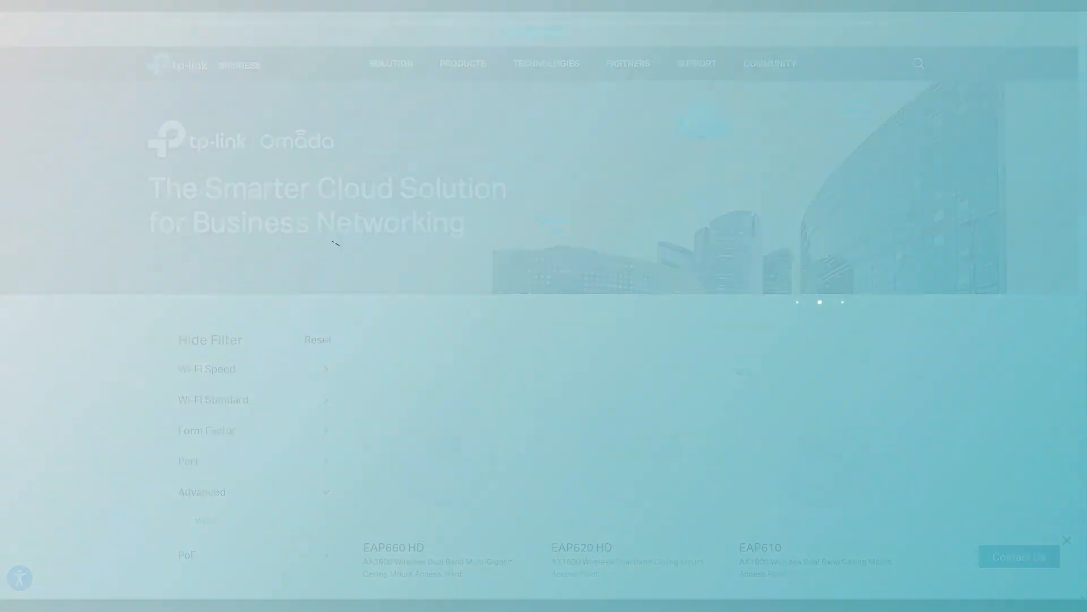